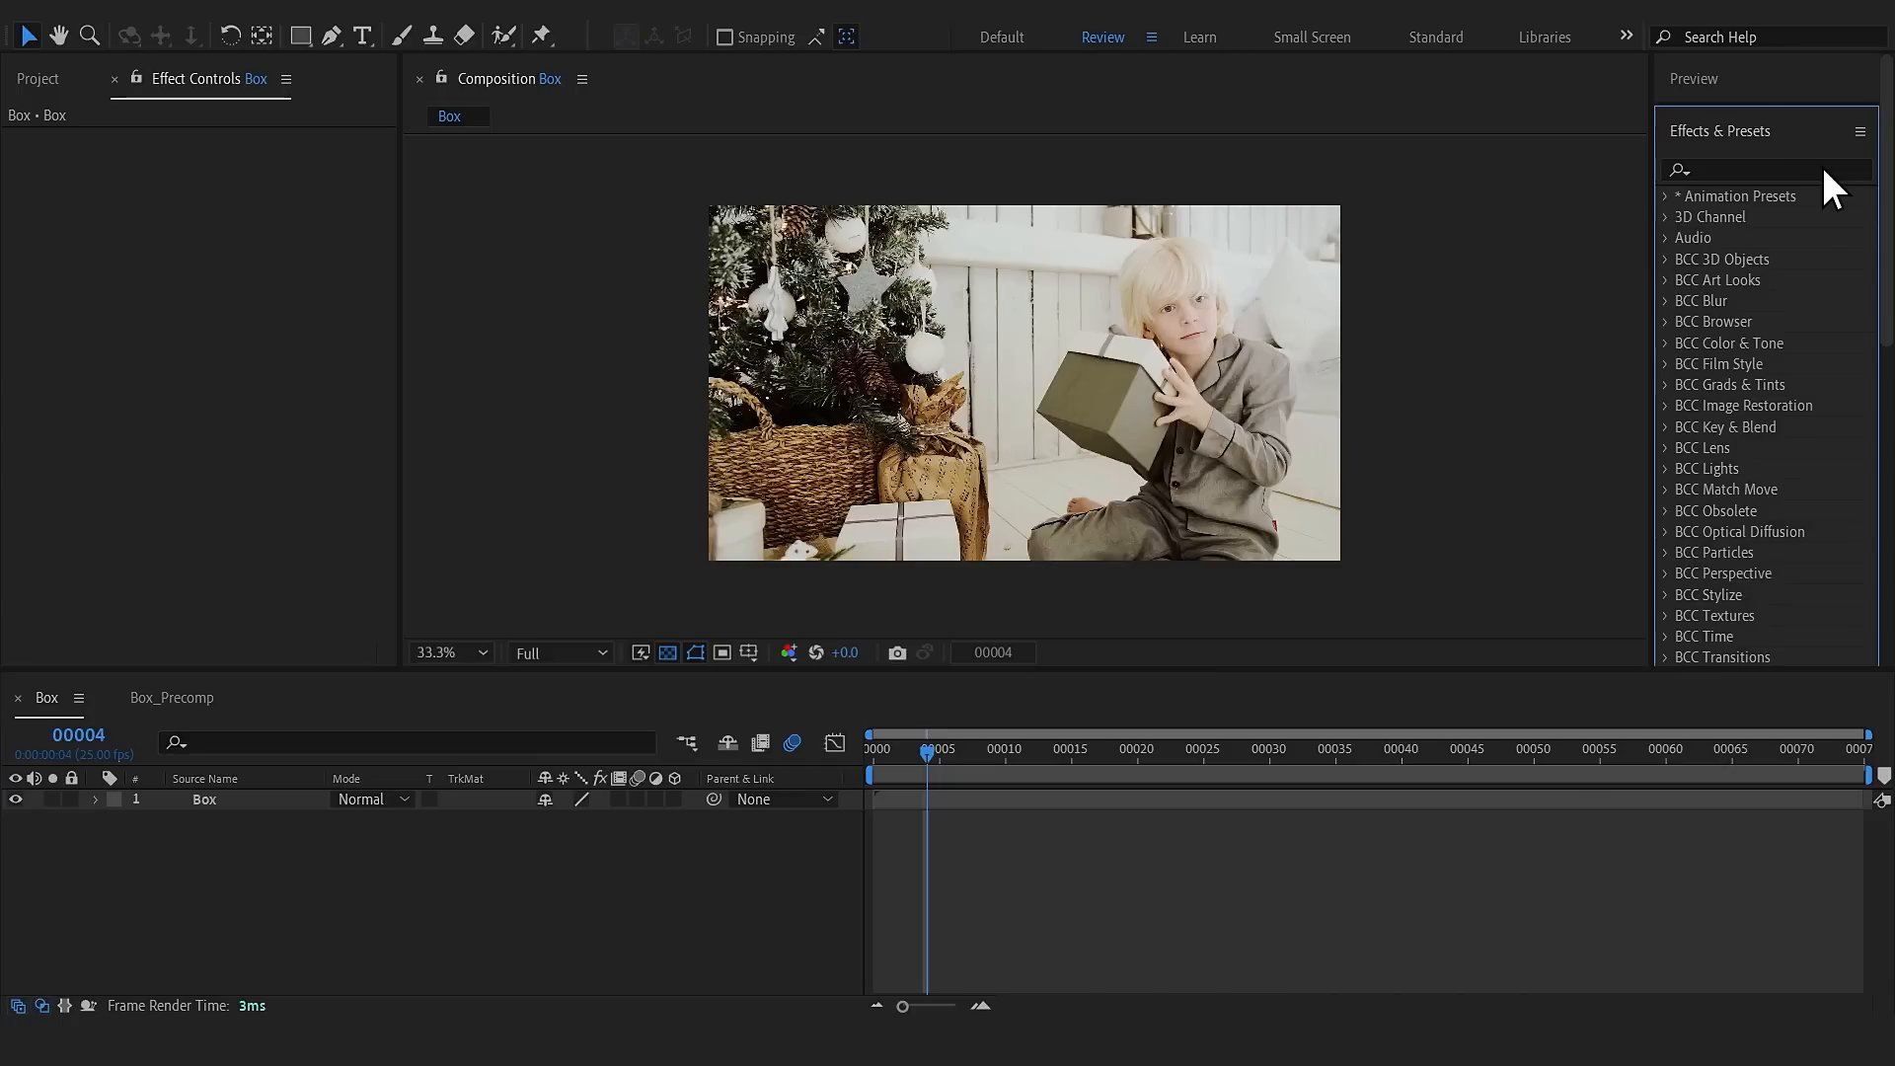
Search the Effects & Presets panel for 'geotrack' to find the GeoTracker effect.
{"action": "type", "text": "geotrack"}
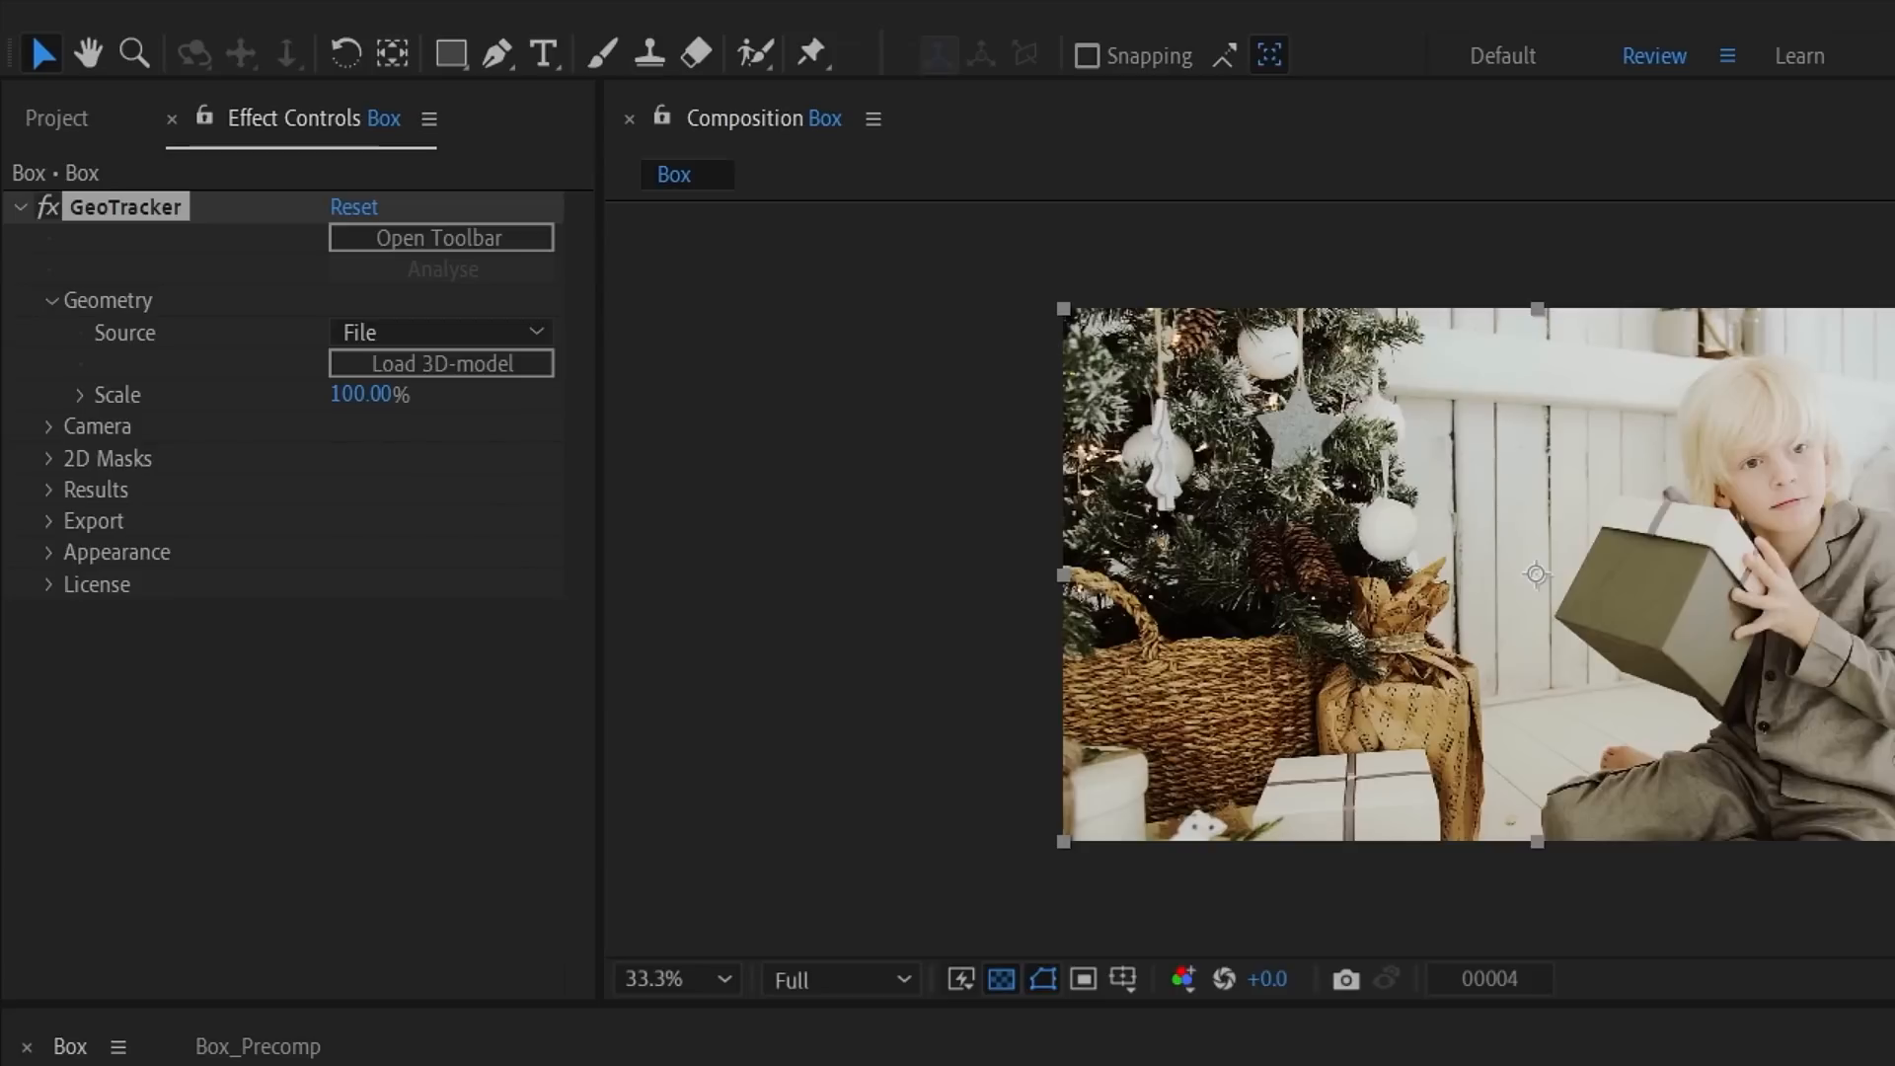
Switch GeoTracker geometry to a primitive Cube and pin a corner onto the gift box.
{"action": "left_click", "coordinate": [439, 332]}
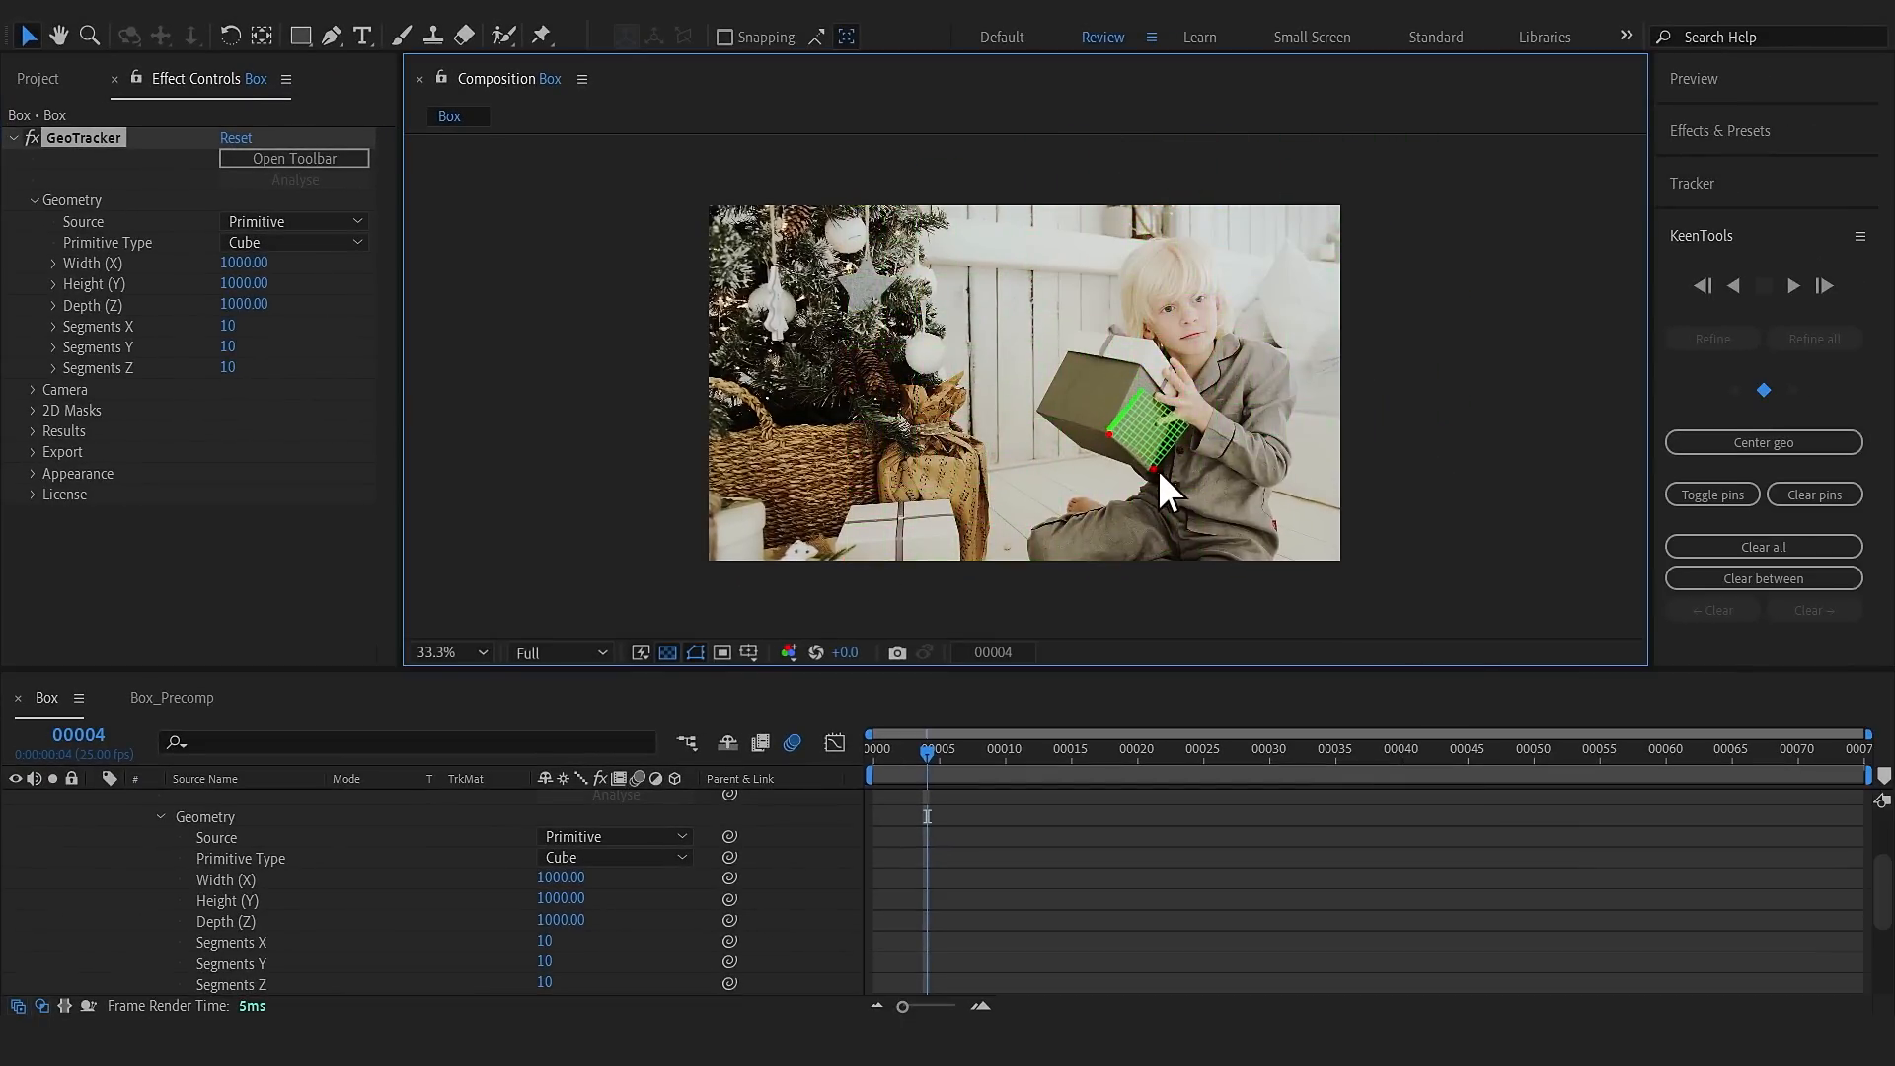
{"action": "left_click_drag", "start_coordinate": [1167, 490], "coordinate": [1161, 417]}
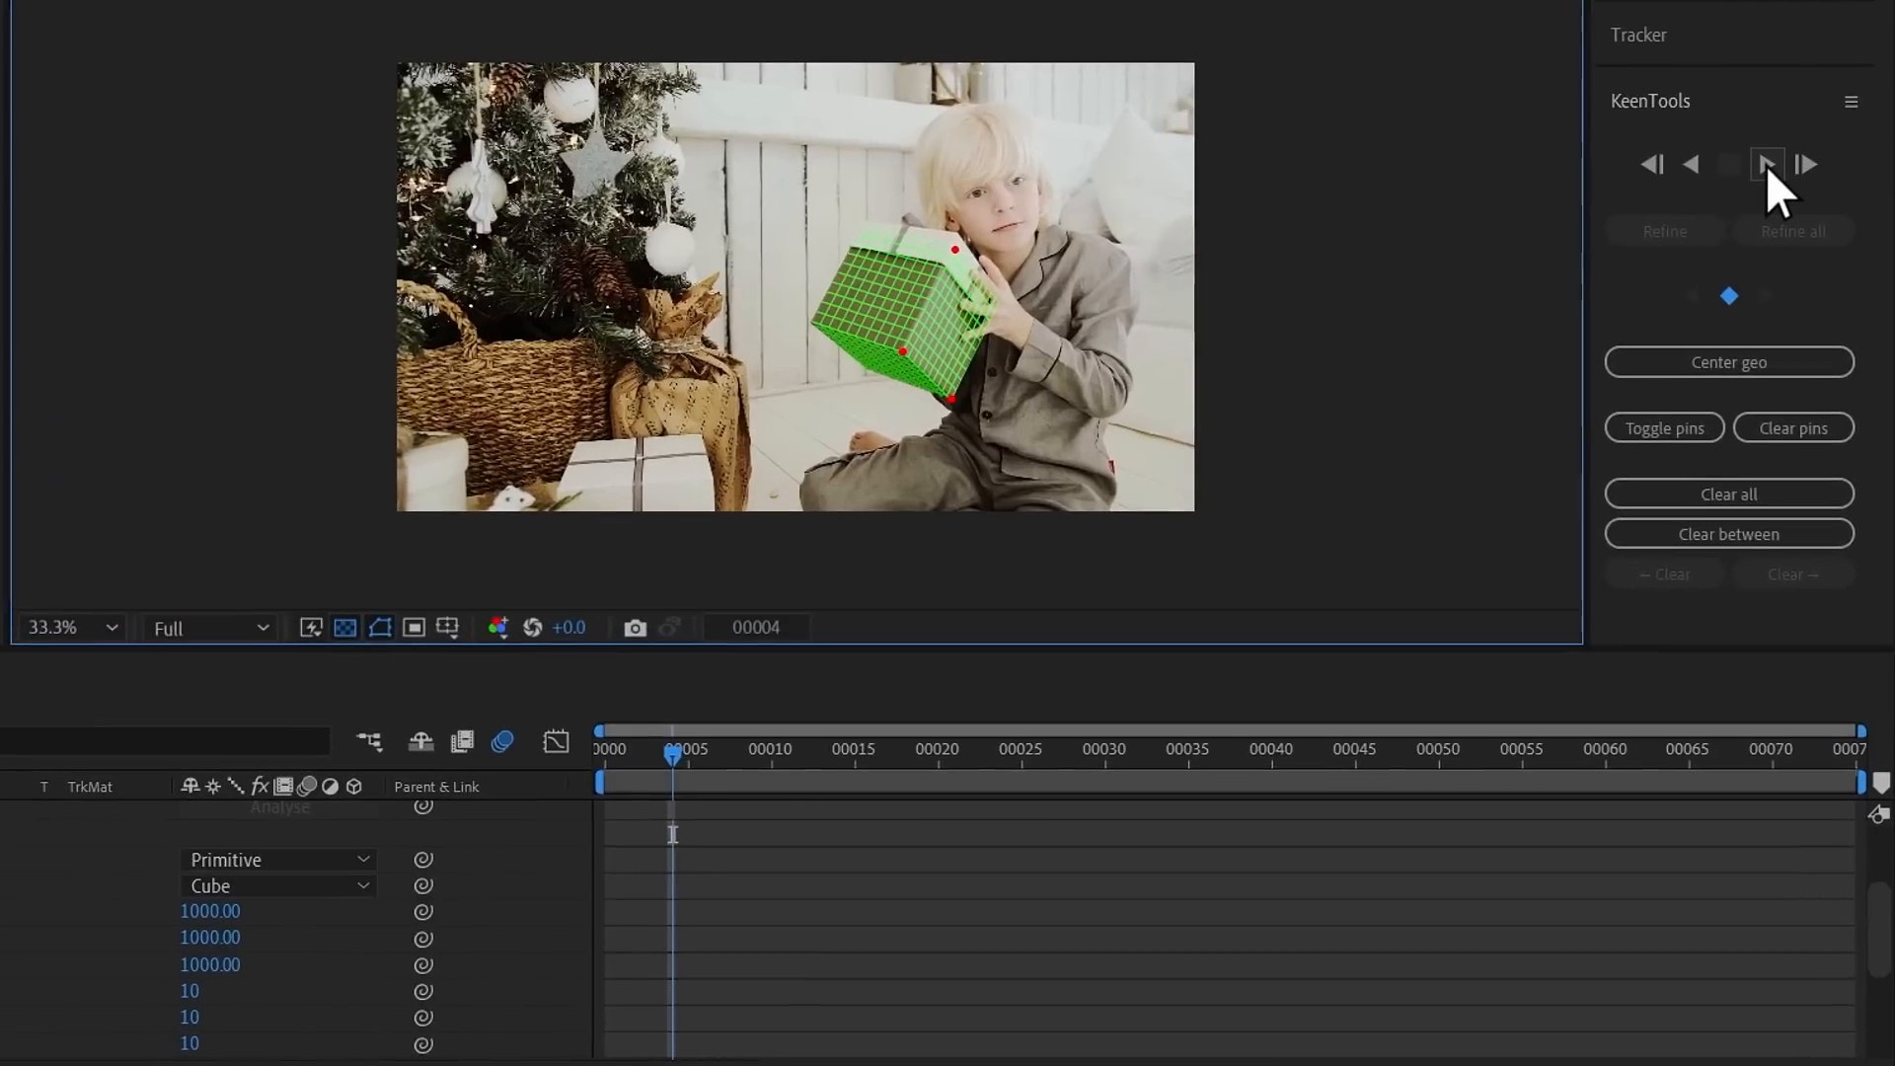
Track the cube forward, realign it to the box at frame 74, and refine.
{"action": "left_click", "coordinate": [1806, 166]}
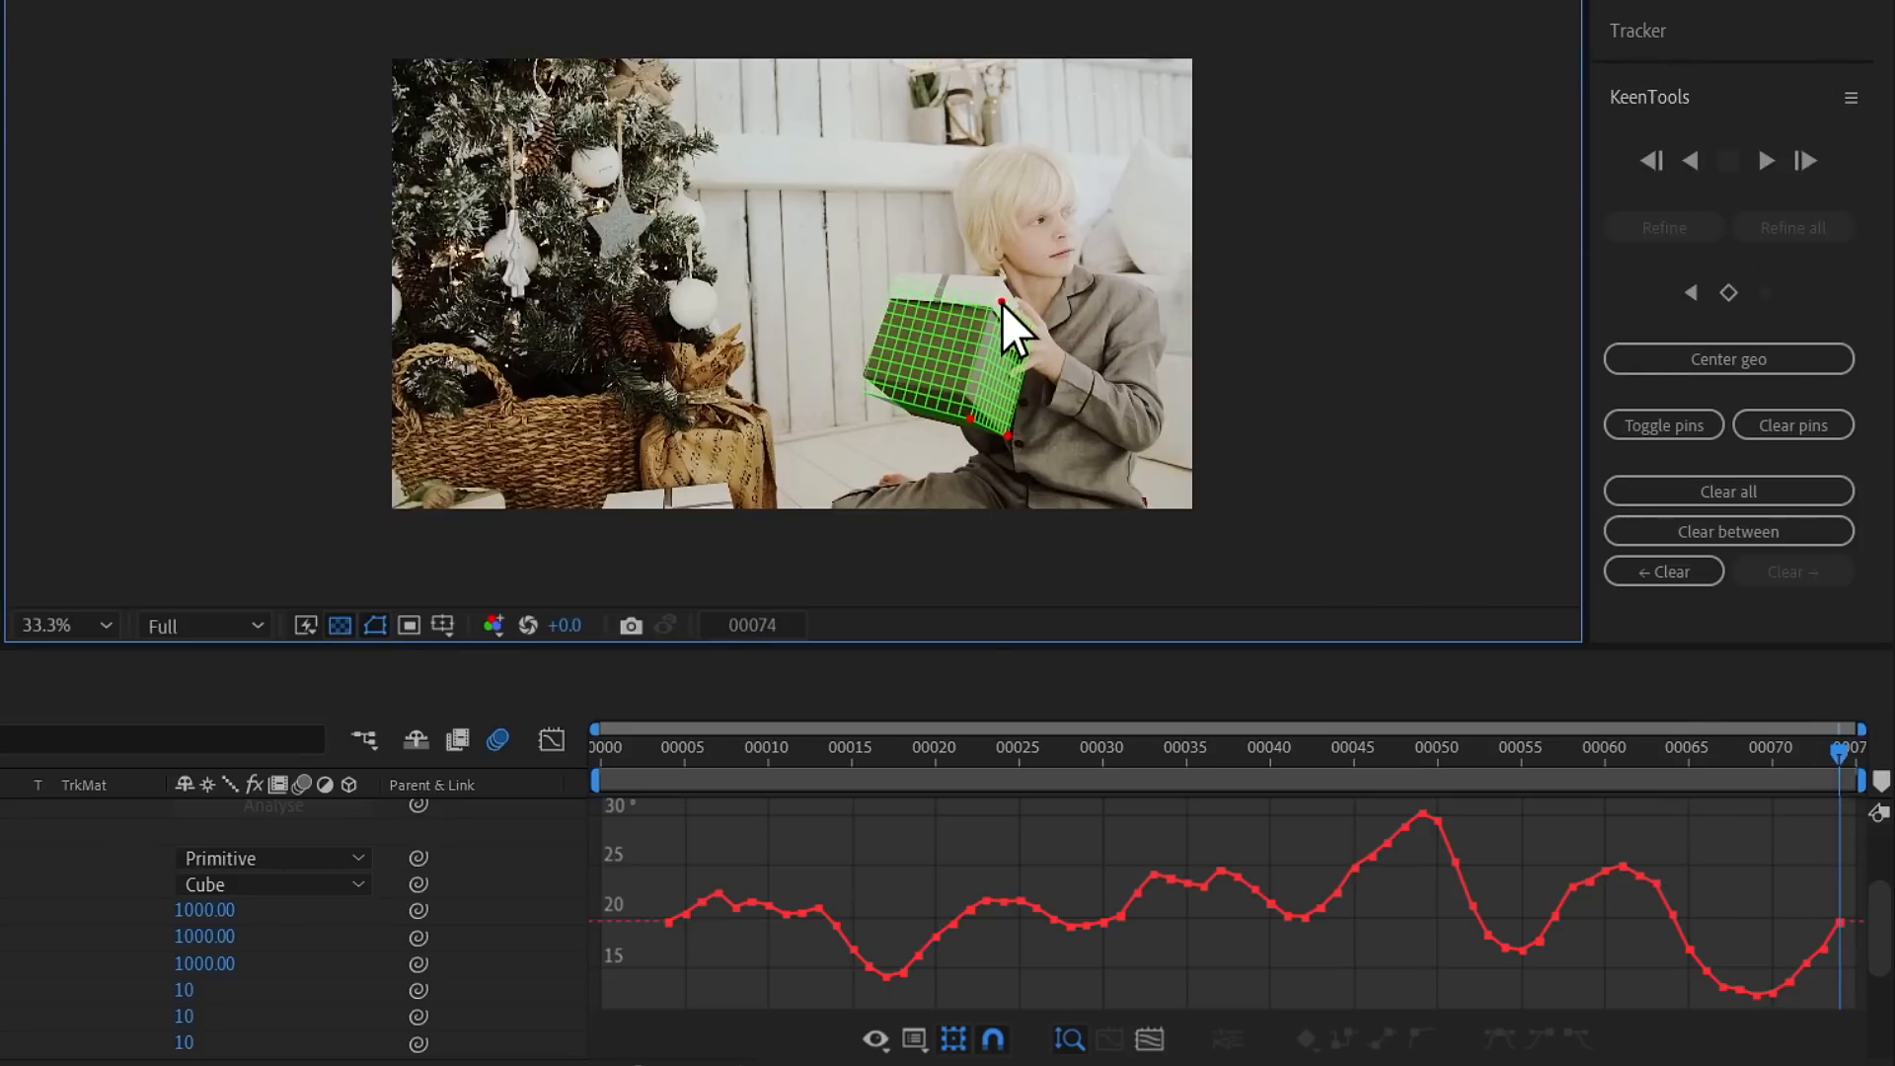
{"action": "left_click_drag", "start_coordinate": [1003, 308], "coordinate": [994, 429]}
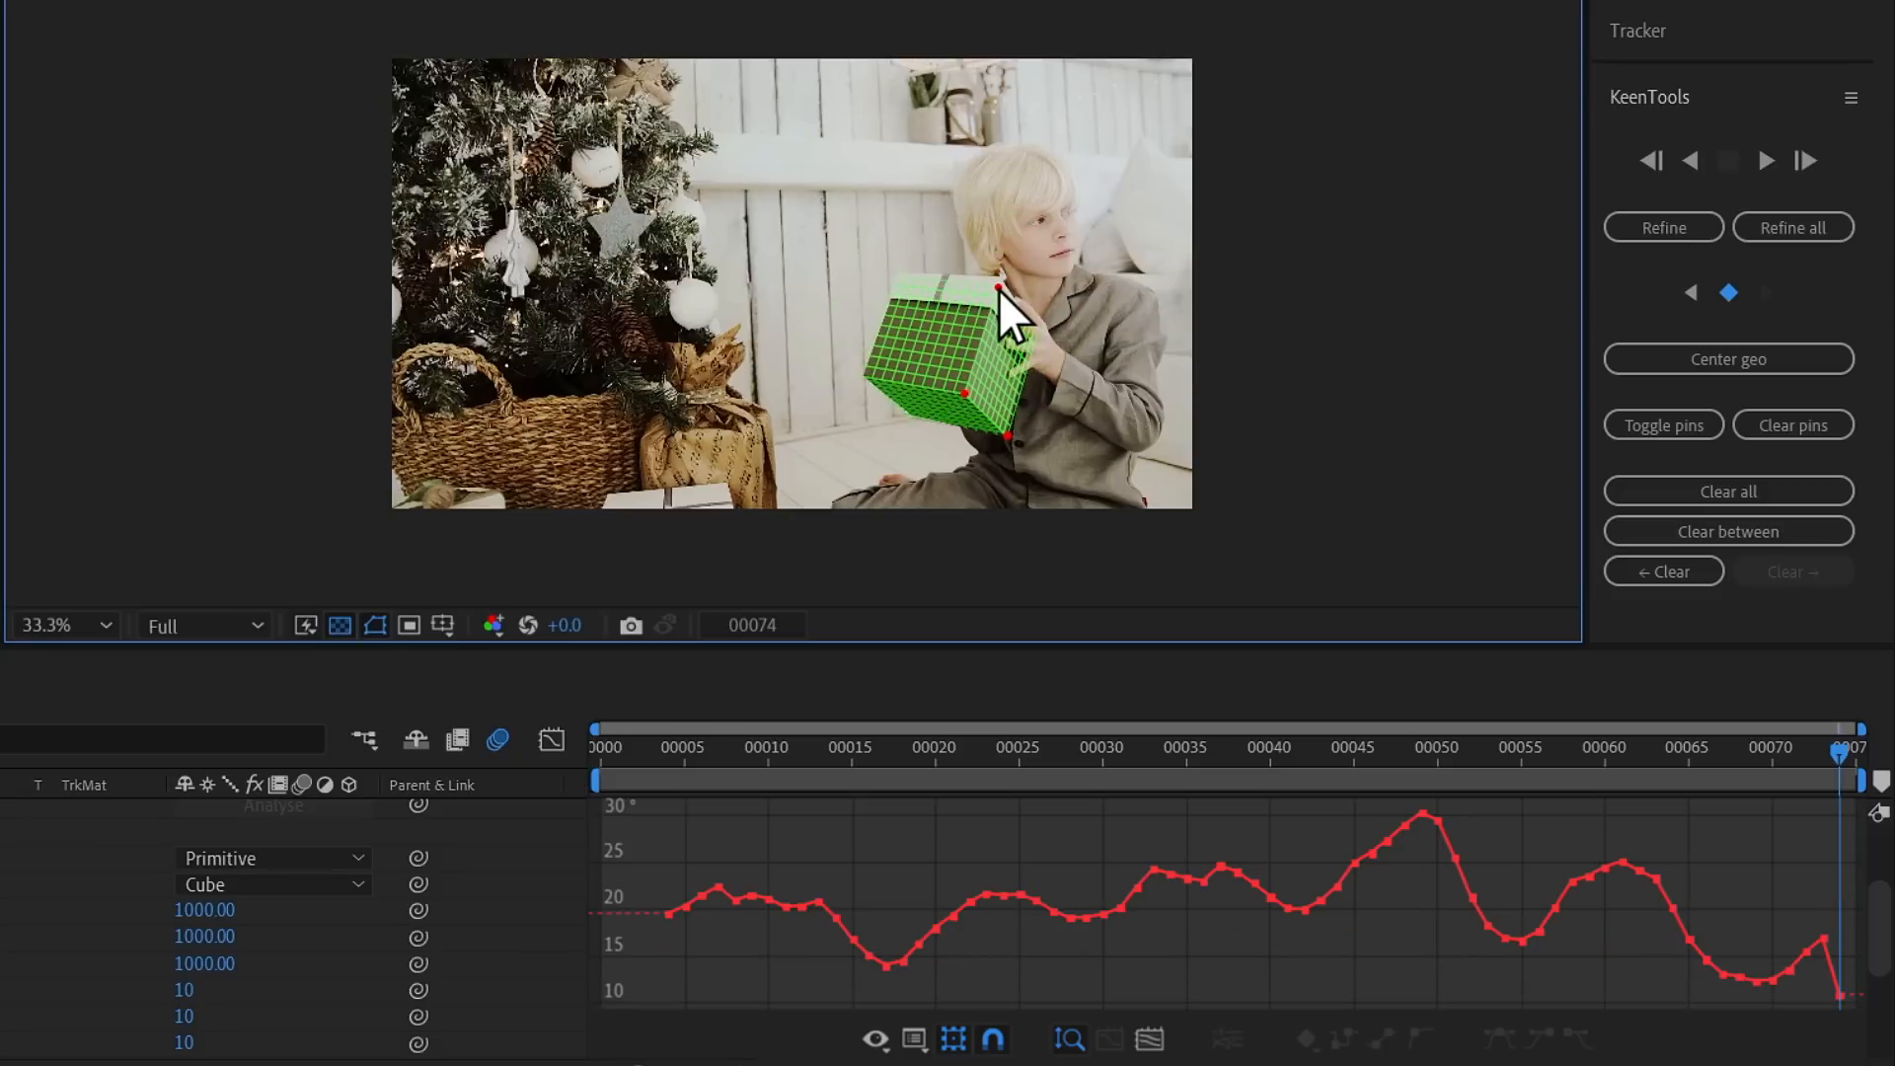
{"action": "left_click", "coordinate": [1663, 227]}
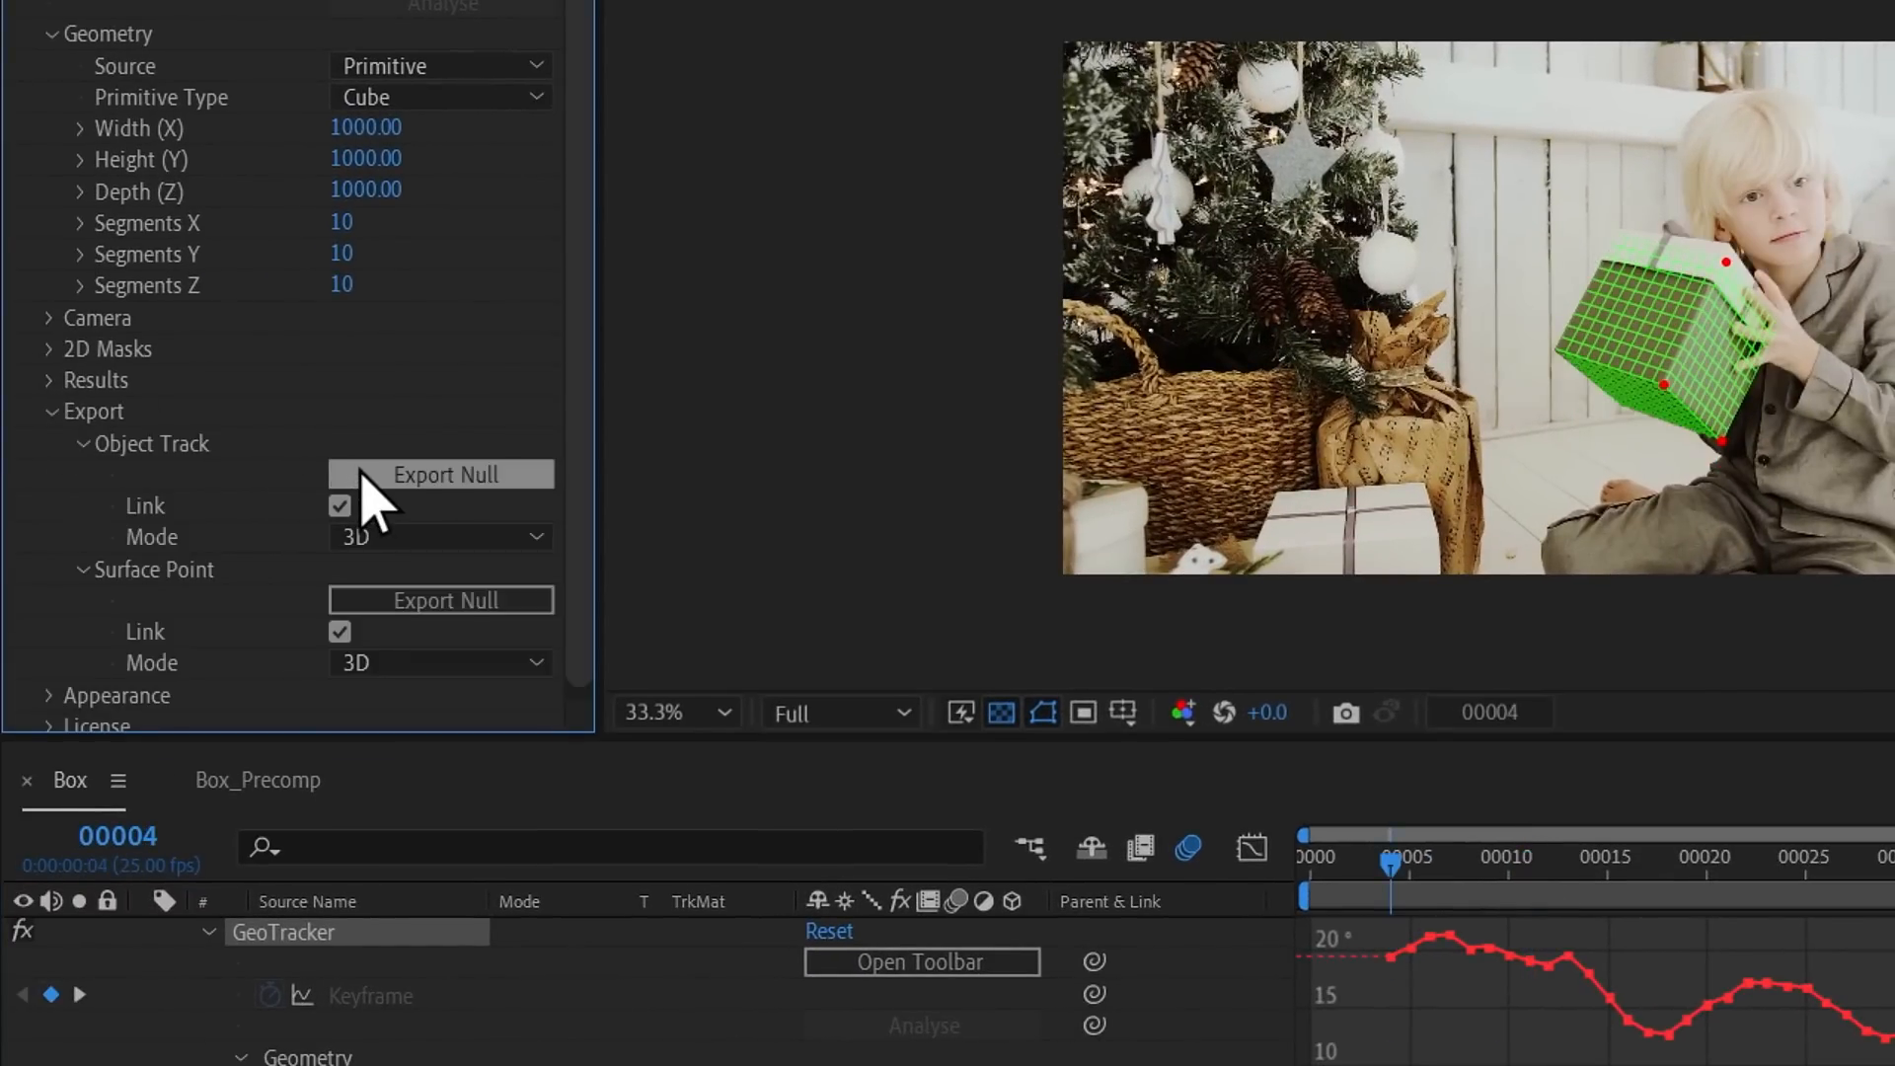
Click Export Null under Export > Object Track to create a null following the box.
{"action": "left_click", "coordinate": [441, 474]}
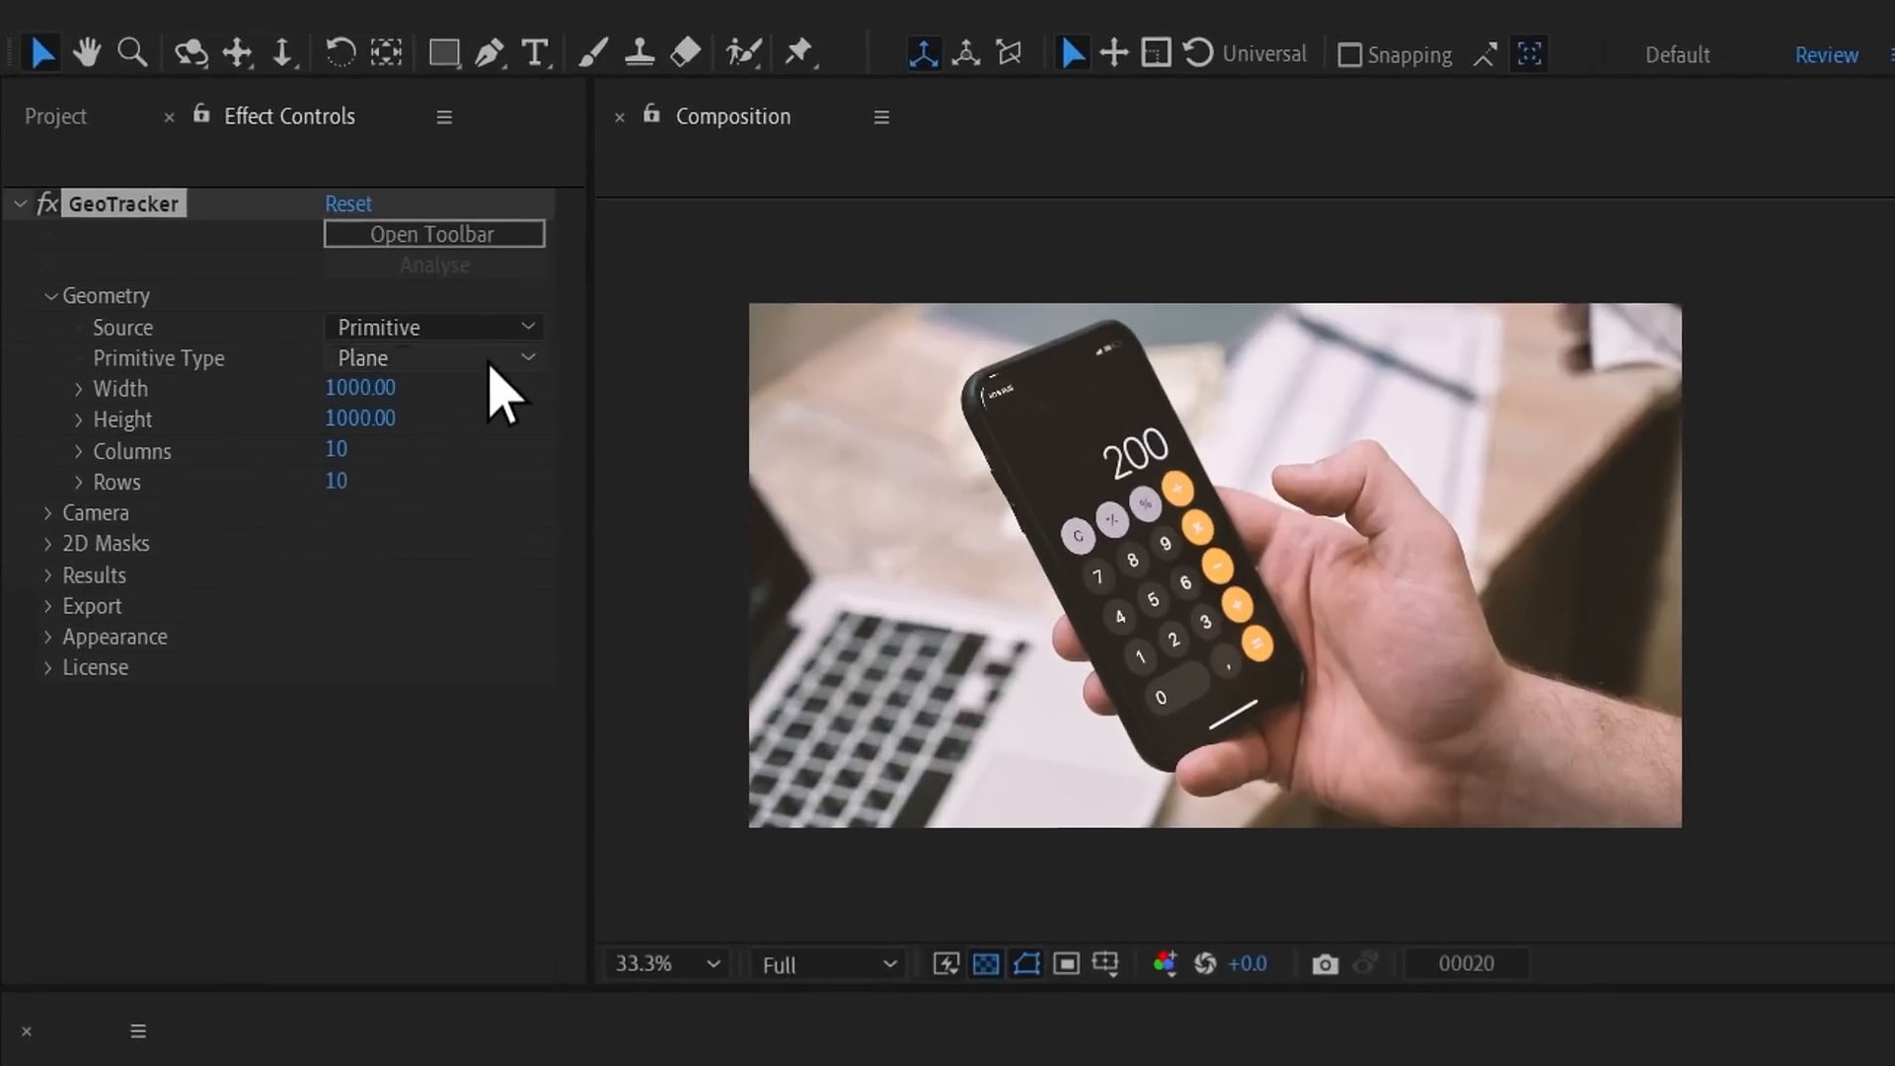
Pick a shape such as Plane from the Primitive Type list and adjust its settings.
{"action": "left_click", "coordinate": [433, 357]}
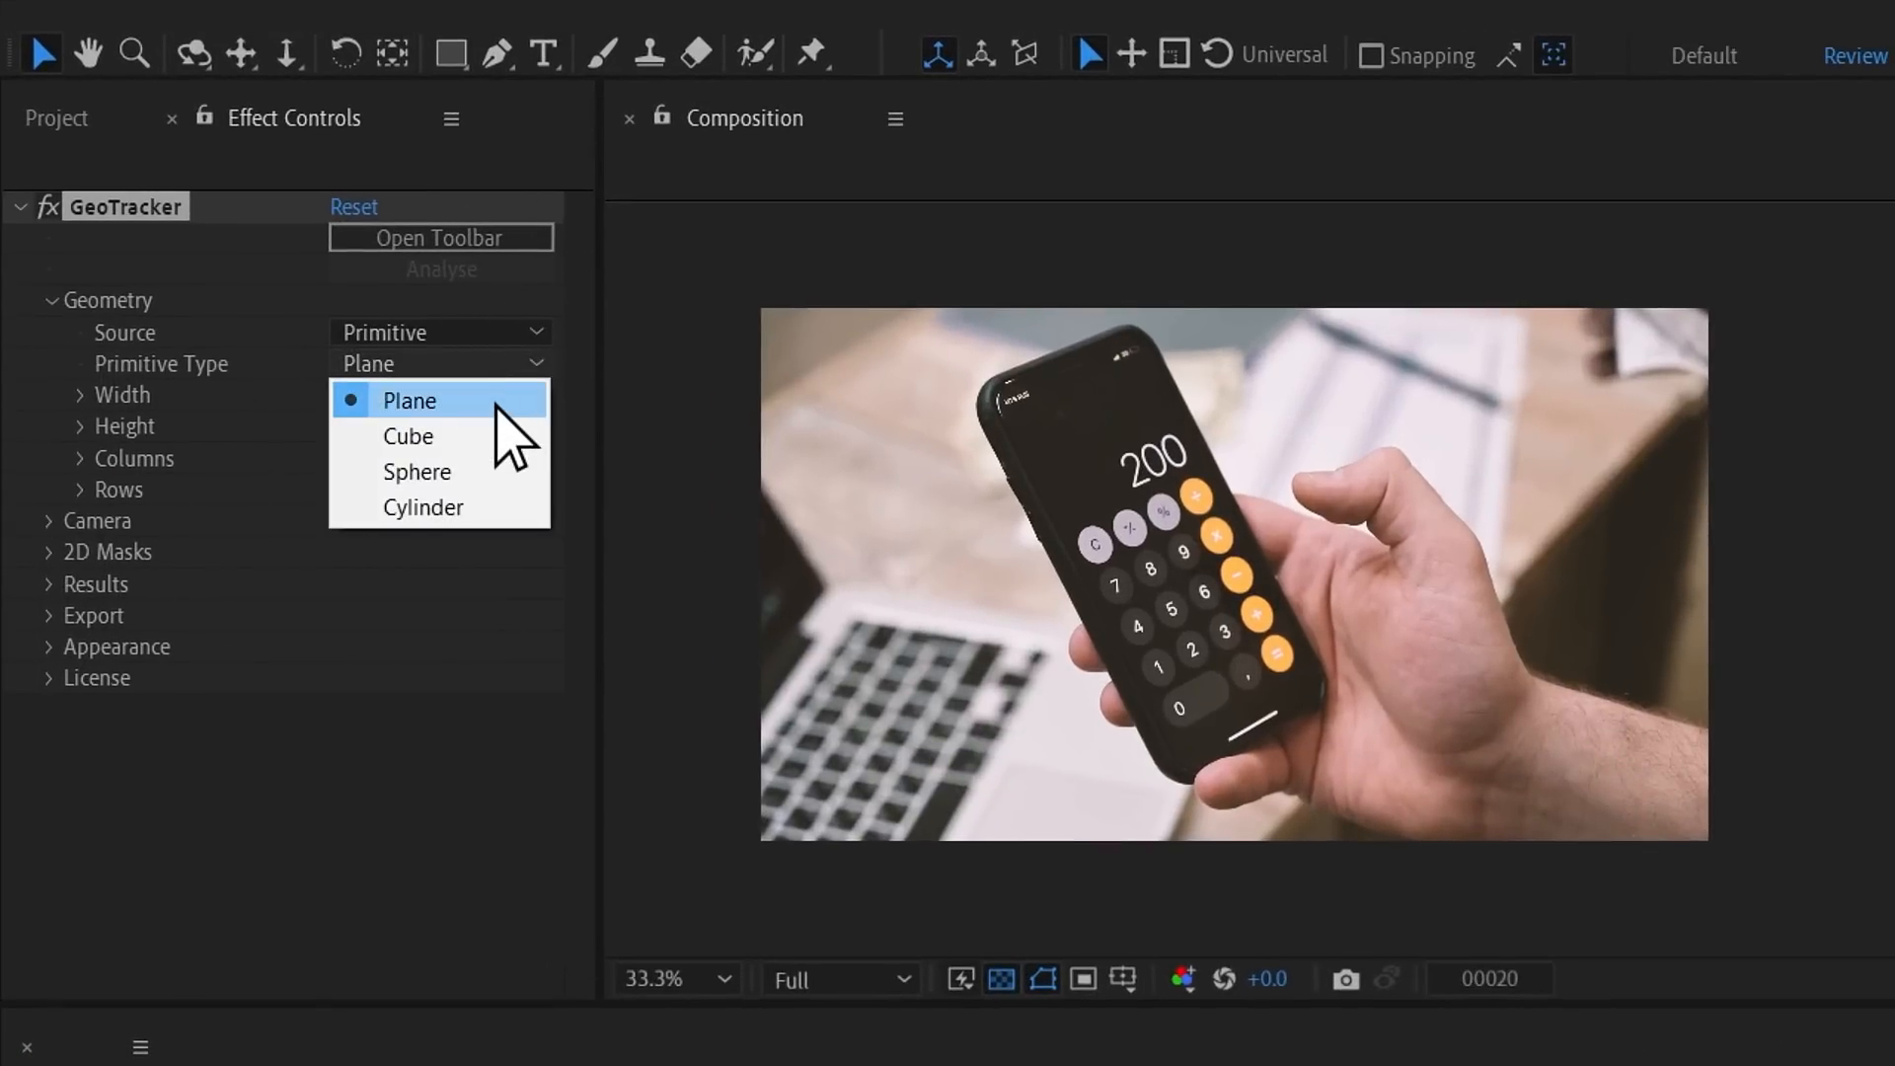
{"action": "left_click", "coordinate": [407, 400]}
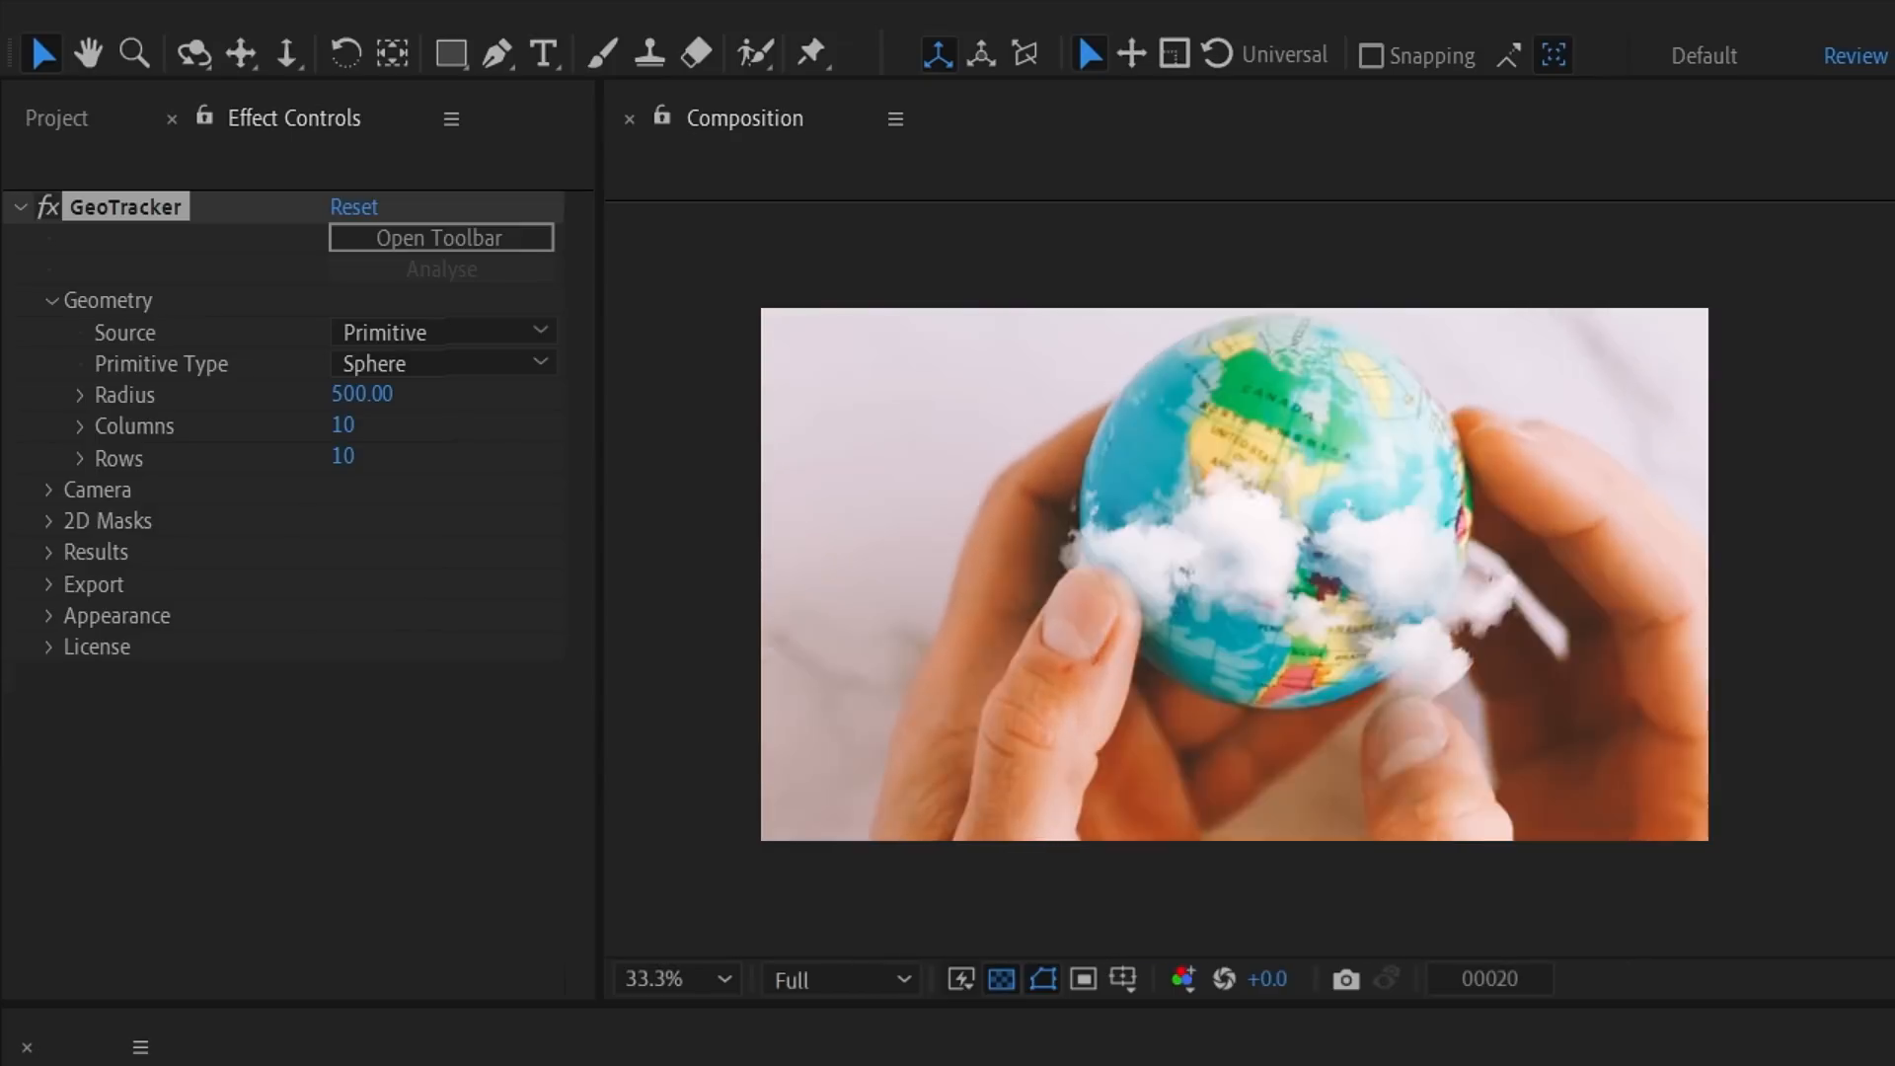
{"action": "left_click", "coordinate": [441, 362]}
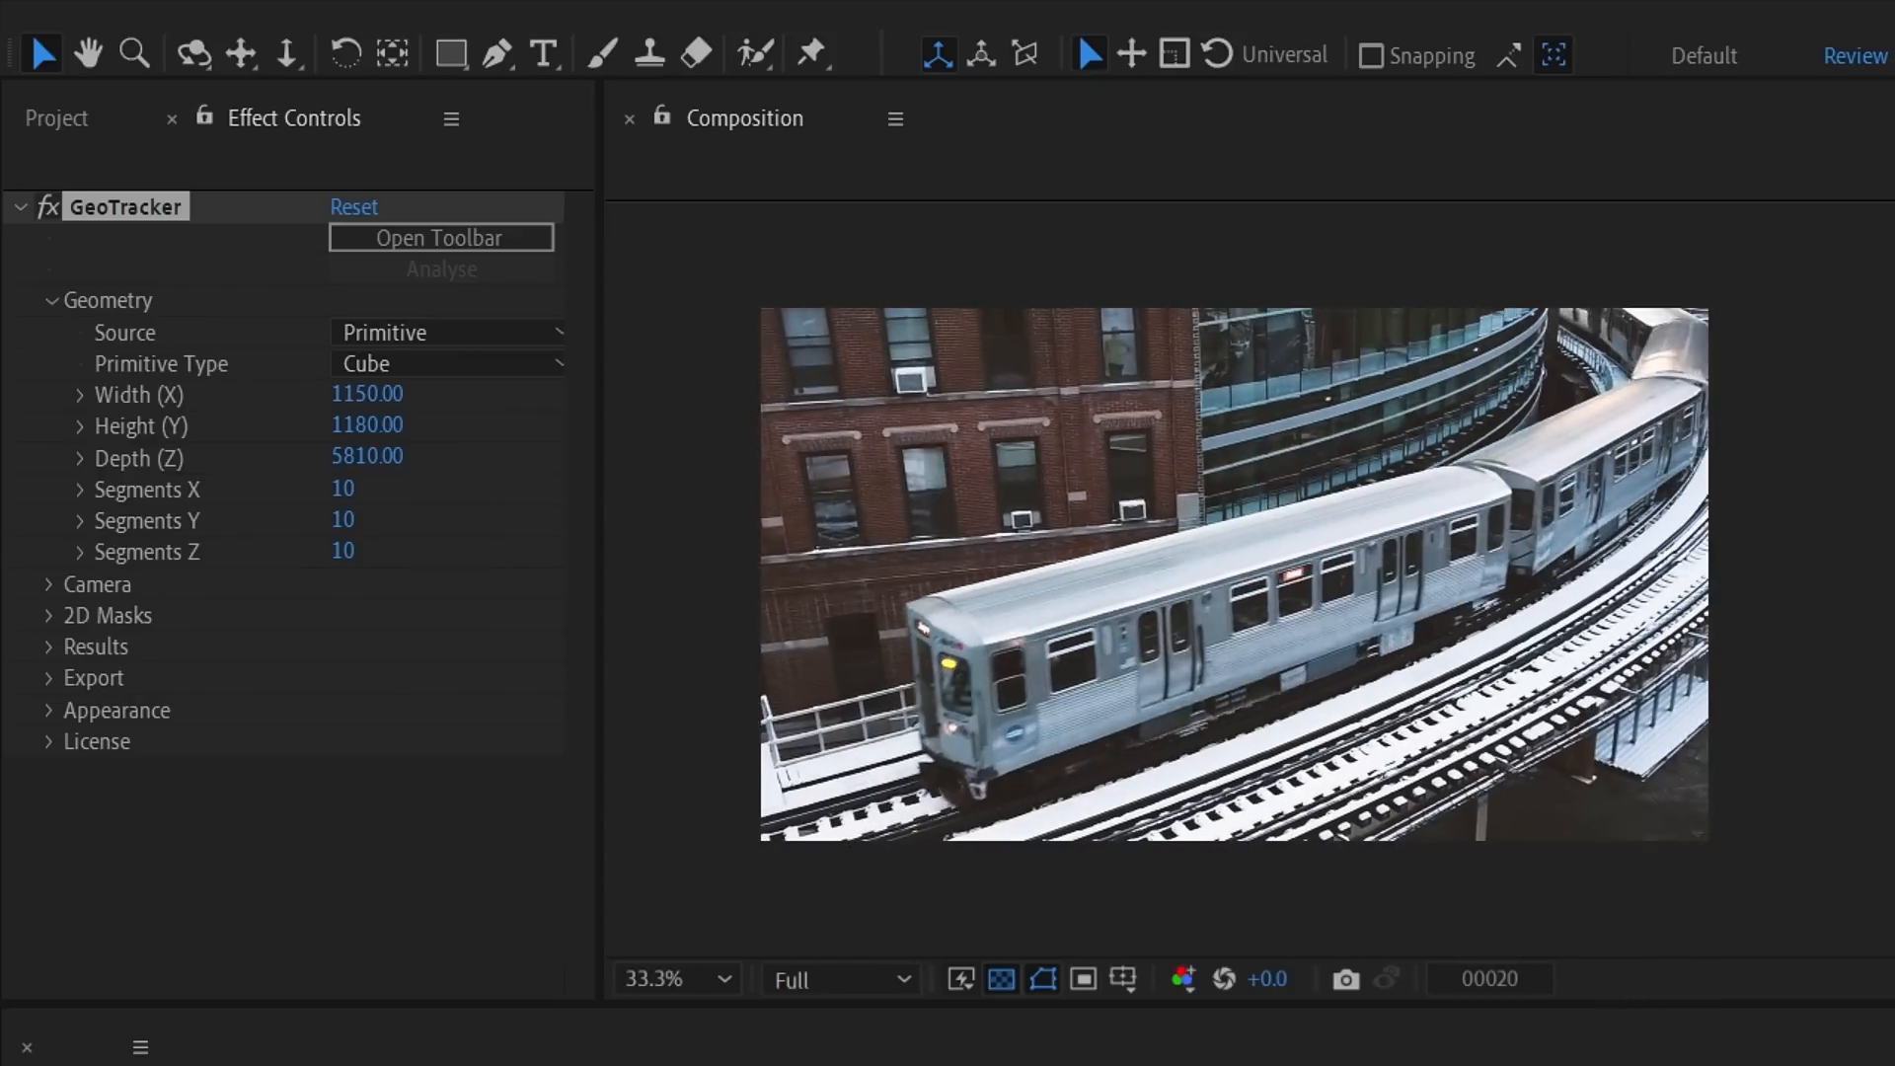
{"action": "left_click", "coordinate": [441, 362]}
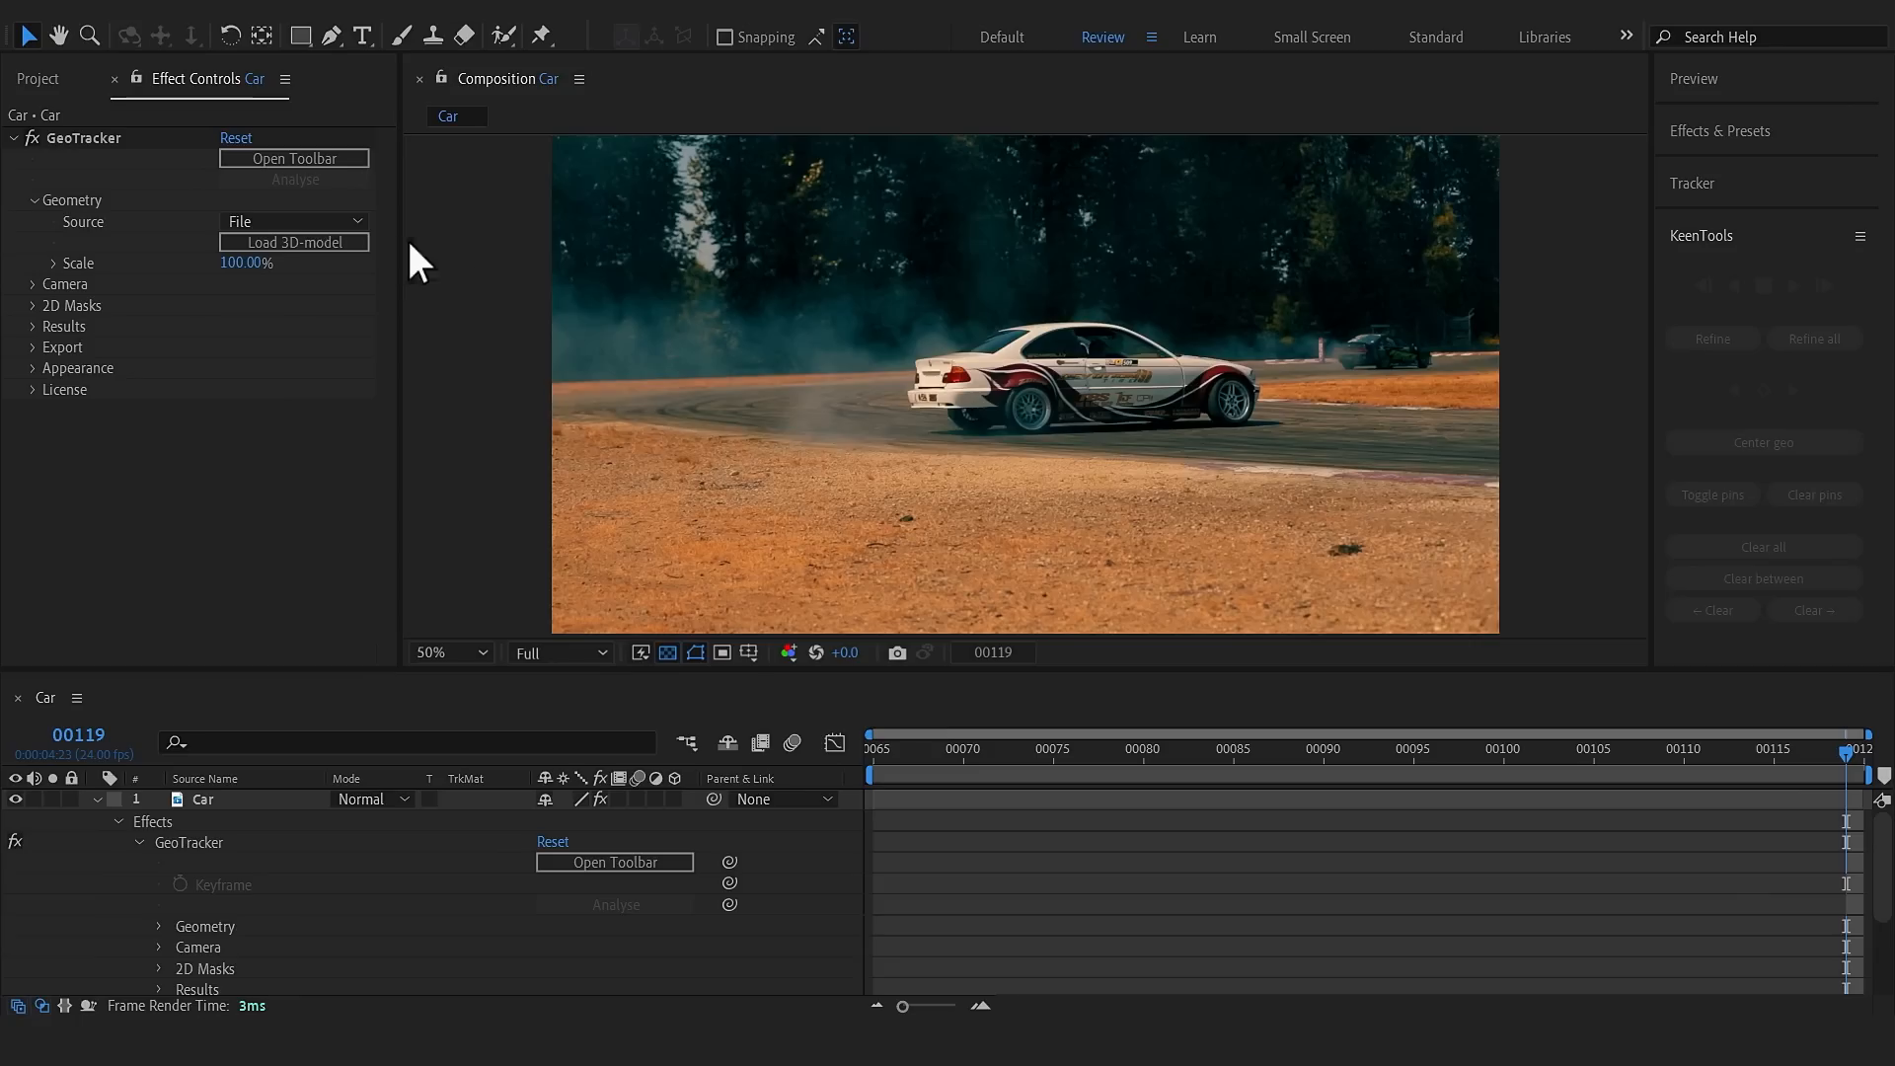
Load the BMW .obj car model into GeoTracker and track it forward.
{"action": "left_click", "coordinate": [294, 241]}
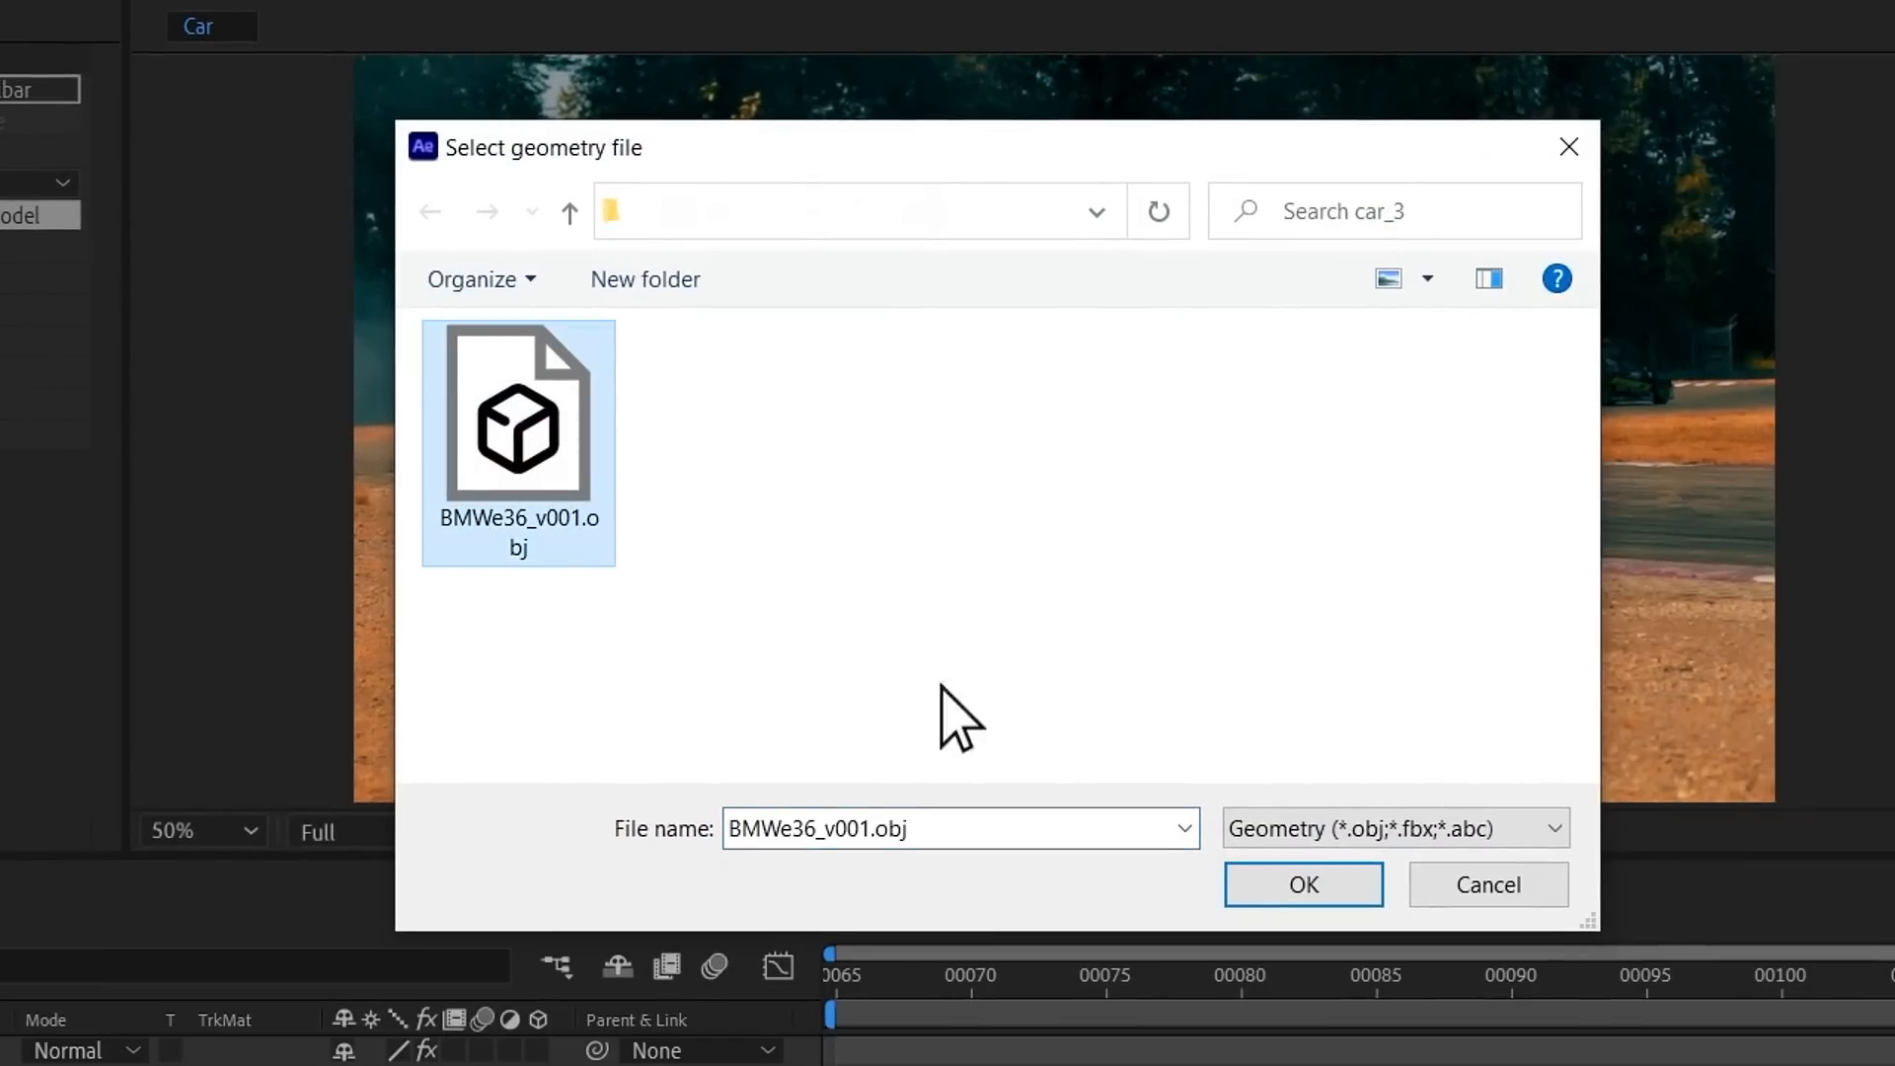
{"action": "left_click", "coordinate": [1303, 883]}
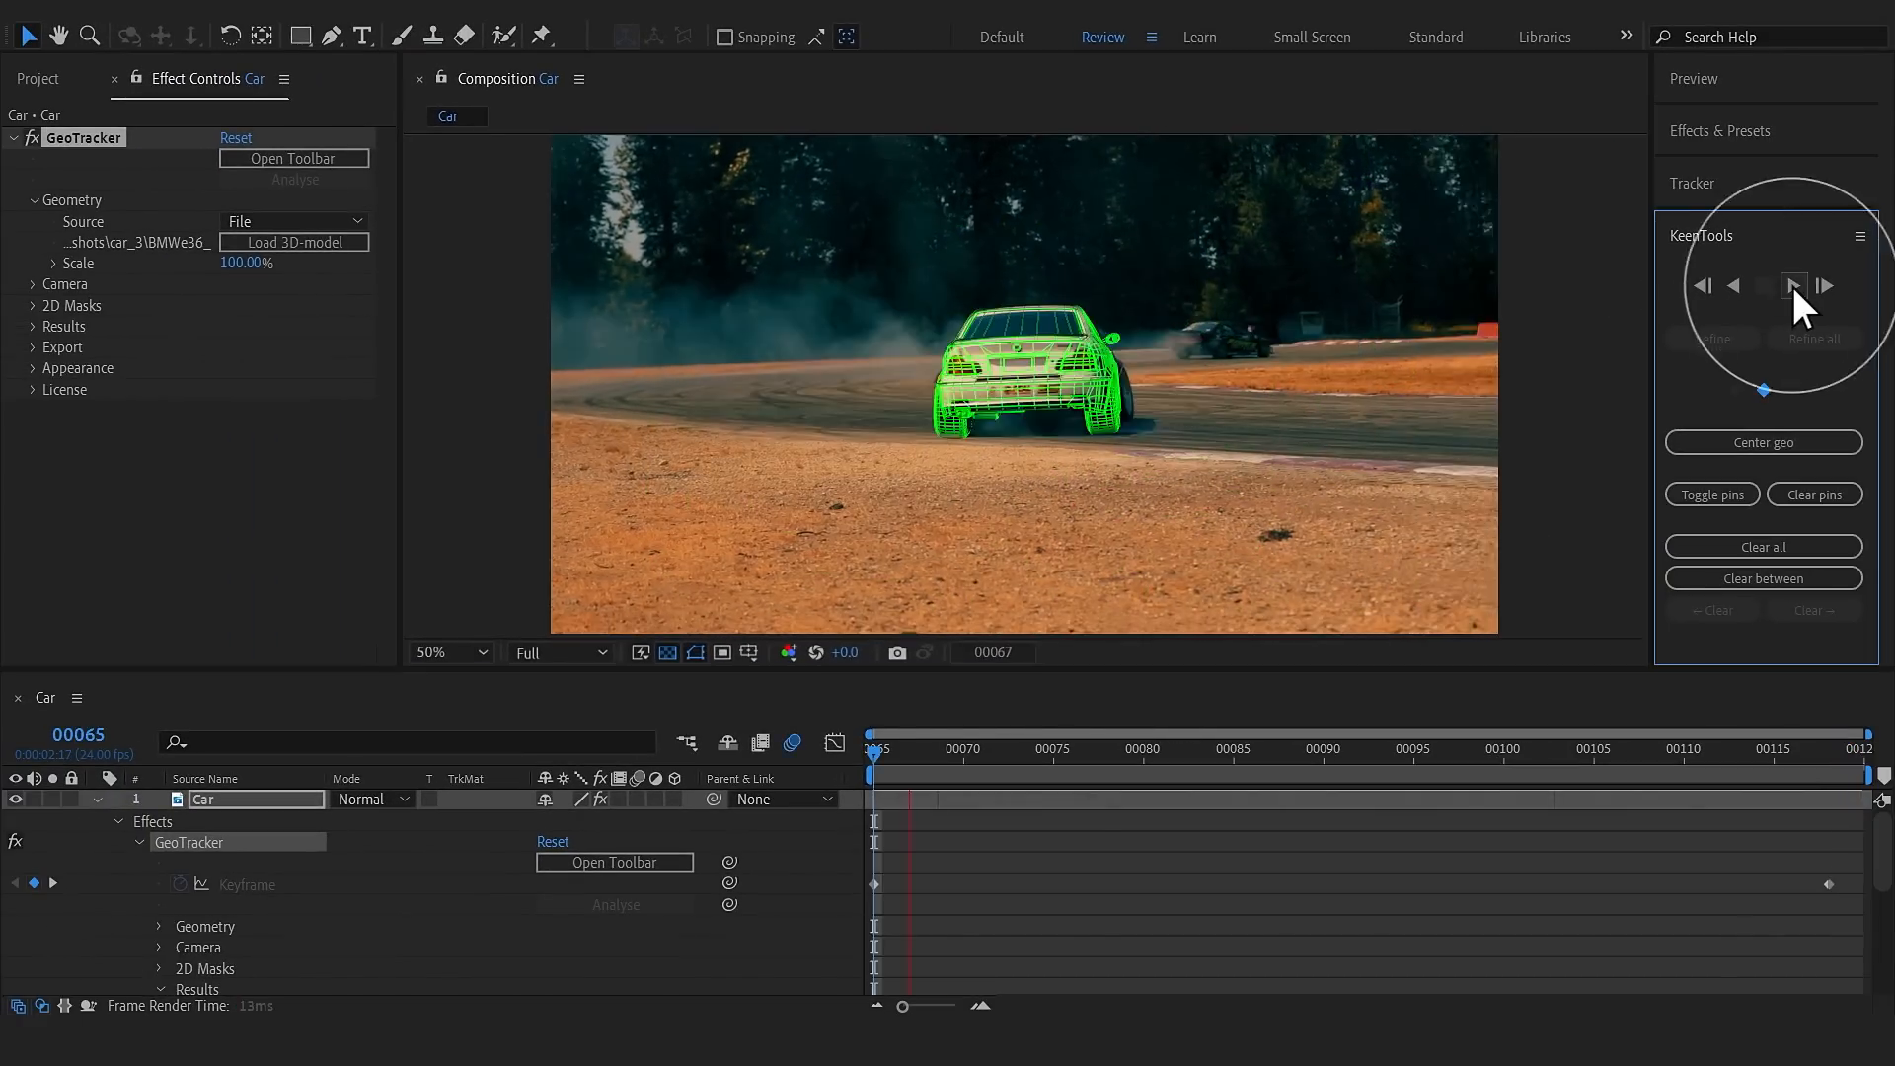
{"action": "left_click", "coordinate": [1794, 286]}
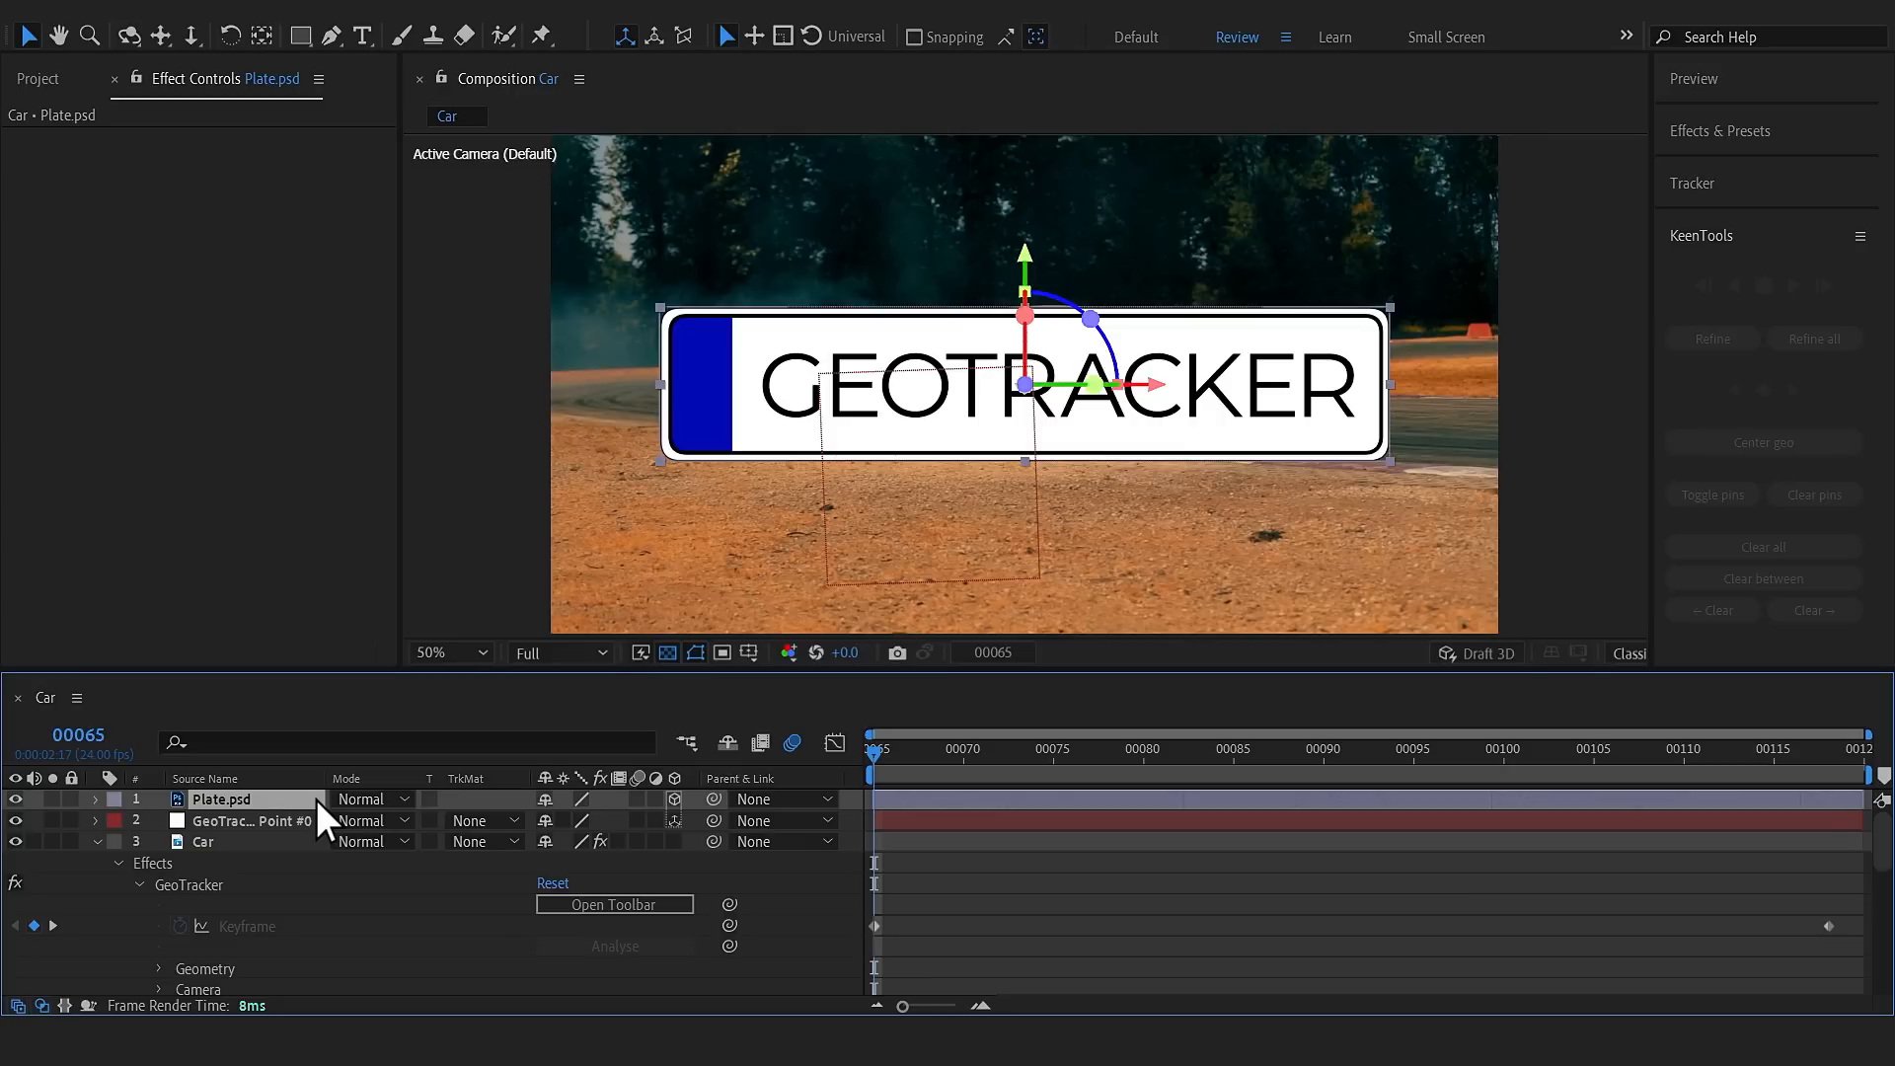
Parent the Plate layer to the GeoTracker Point null with the pick-whip.
{"action": "left_click_drag", "start_coordinate": [713, 820], "coordinate": [179, 799]}
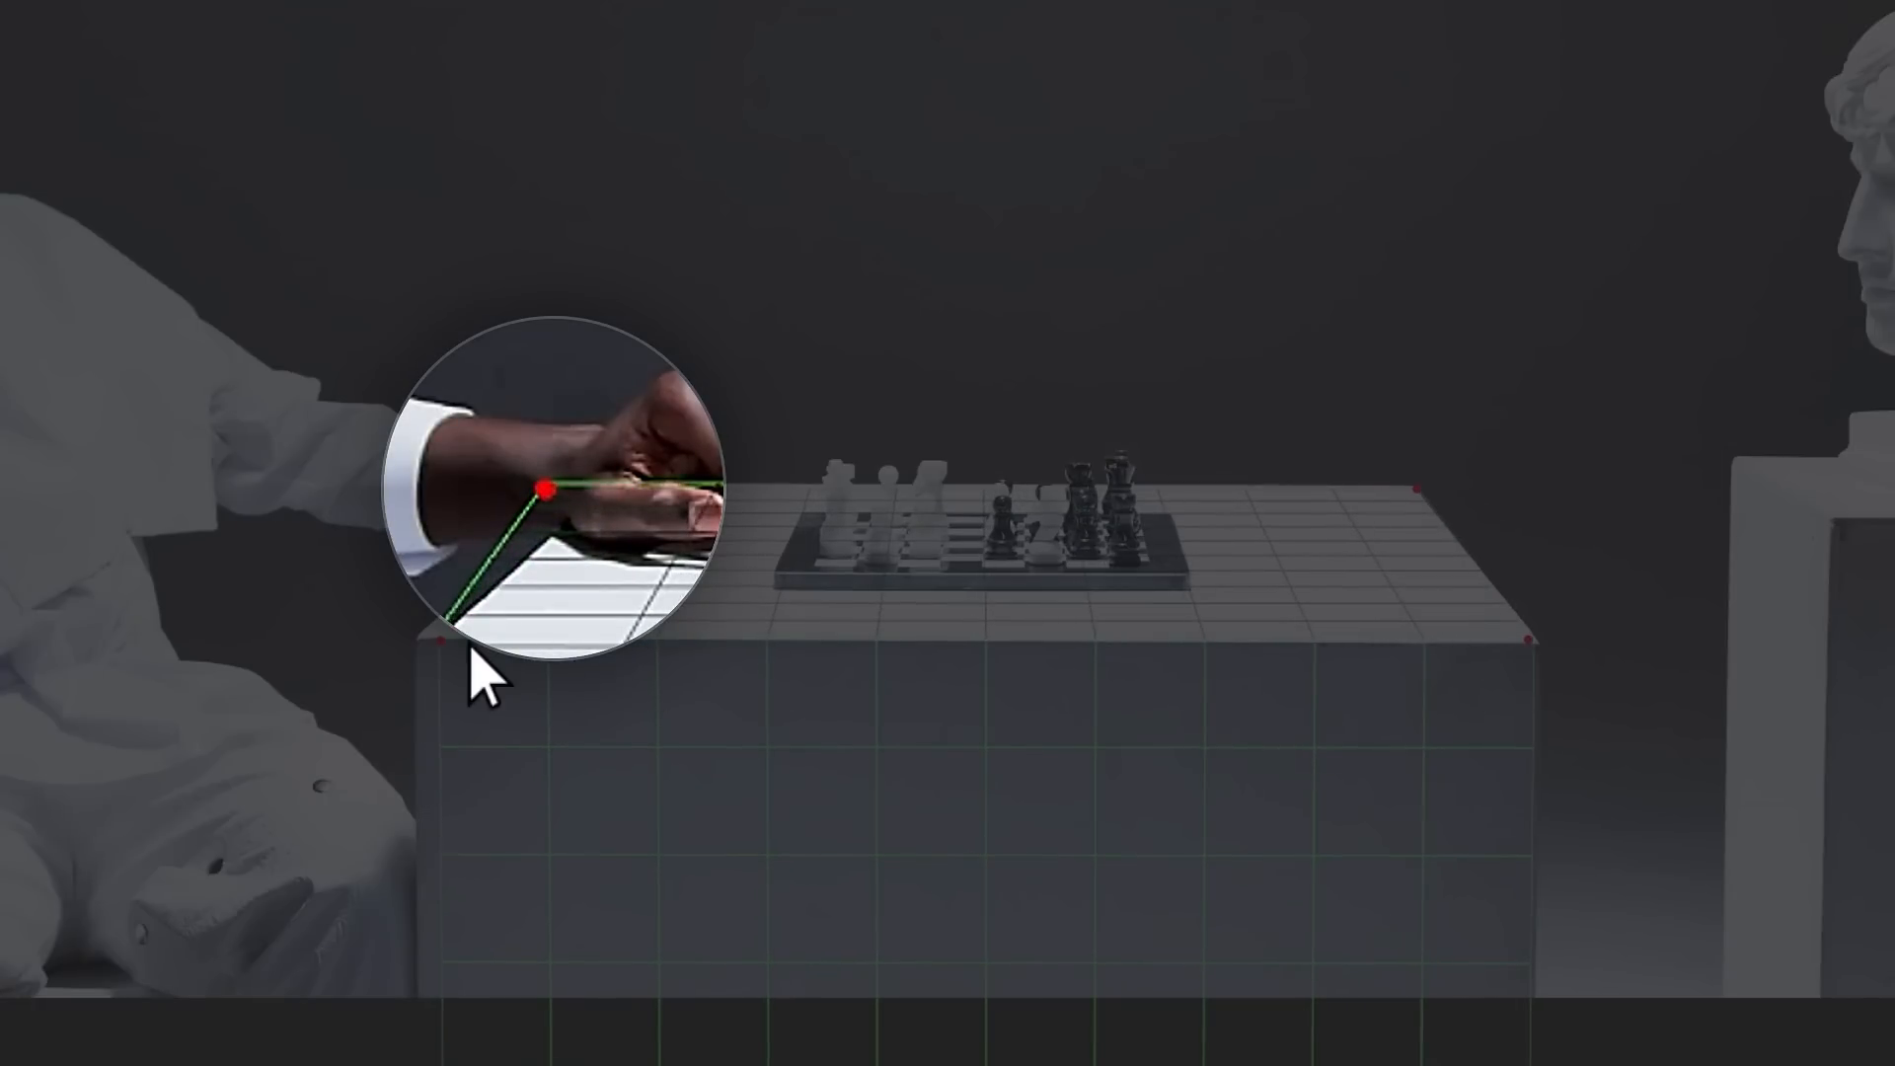
Pin a cube corner onto the chess table corner and expand the Camera settings.
{"action": "left_click_drag", "start_coordinate": [550, 484], "coordinate": [1426, 484]}
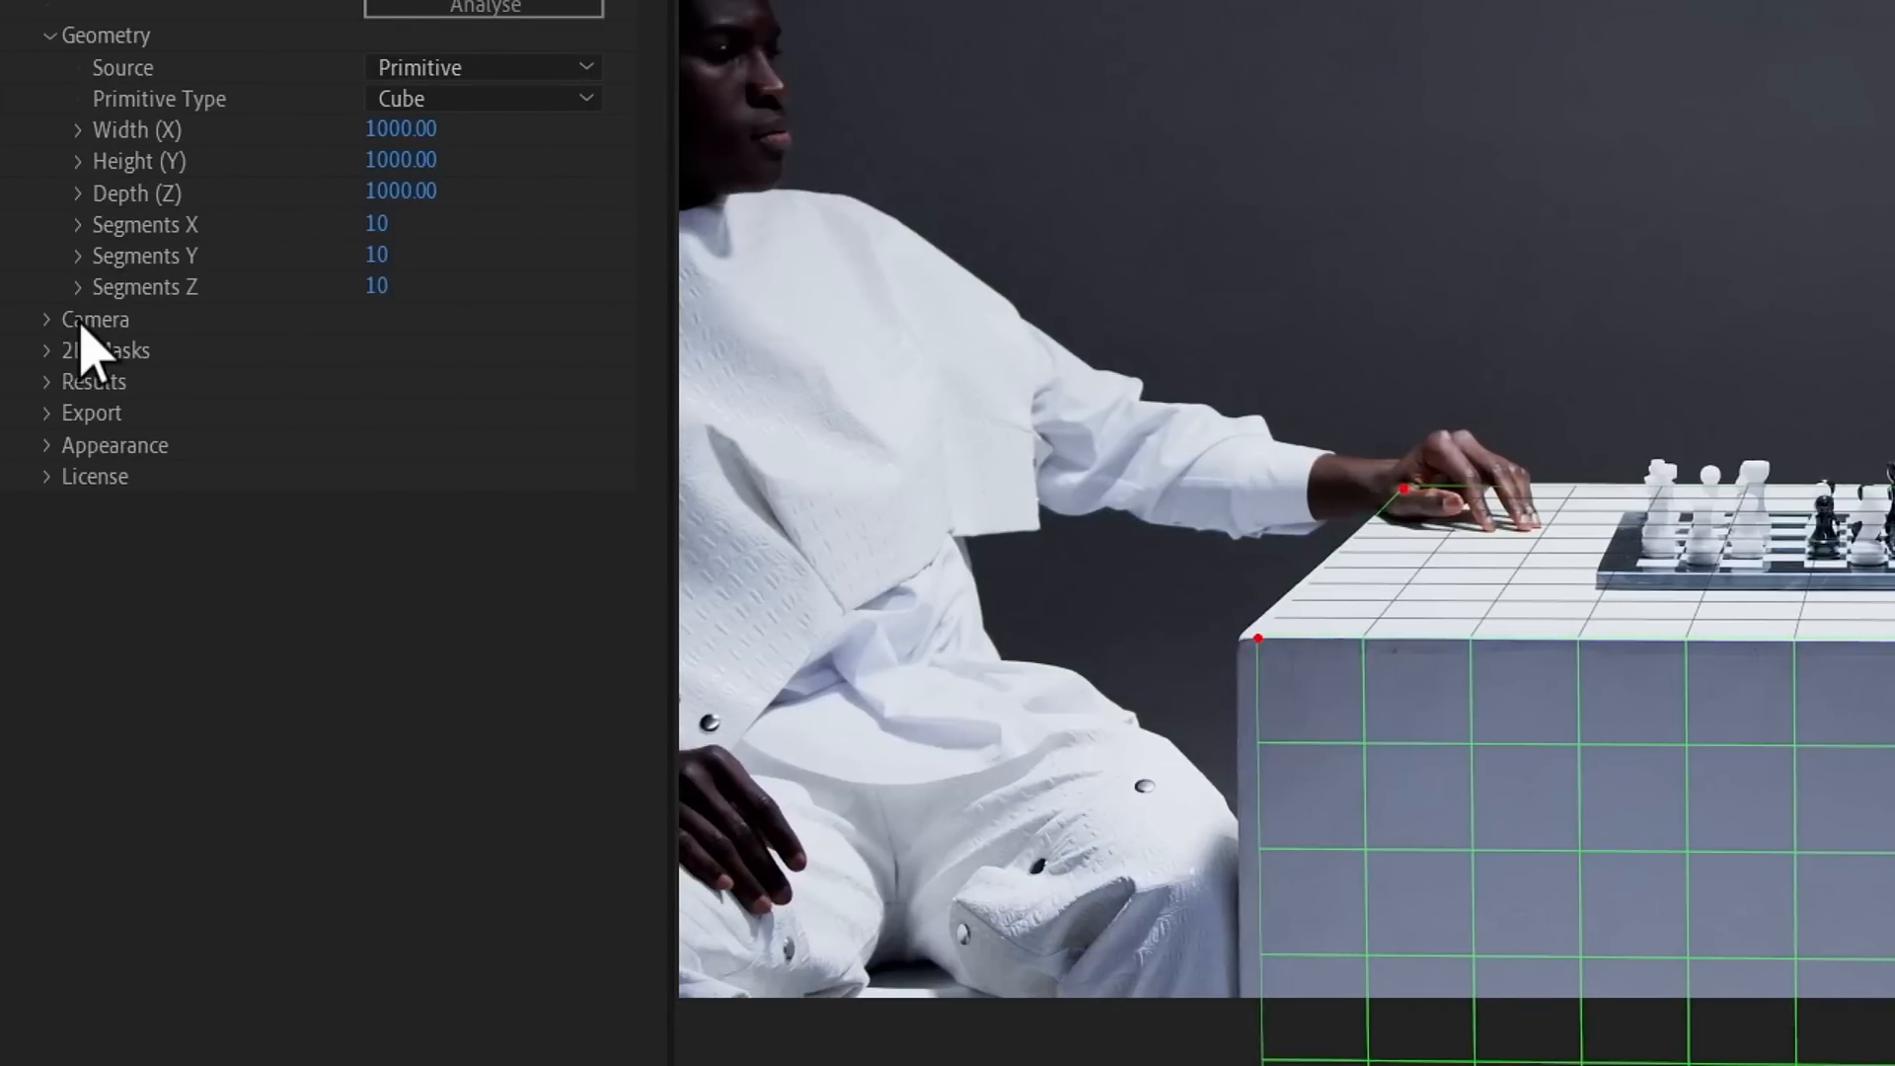
{"action": "left_click", "coordinate": [95, 319]}
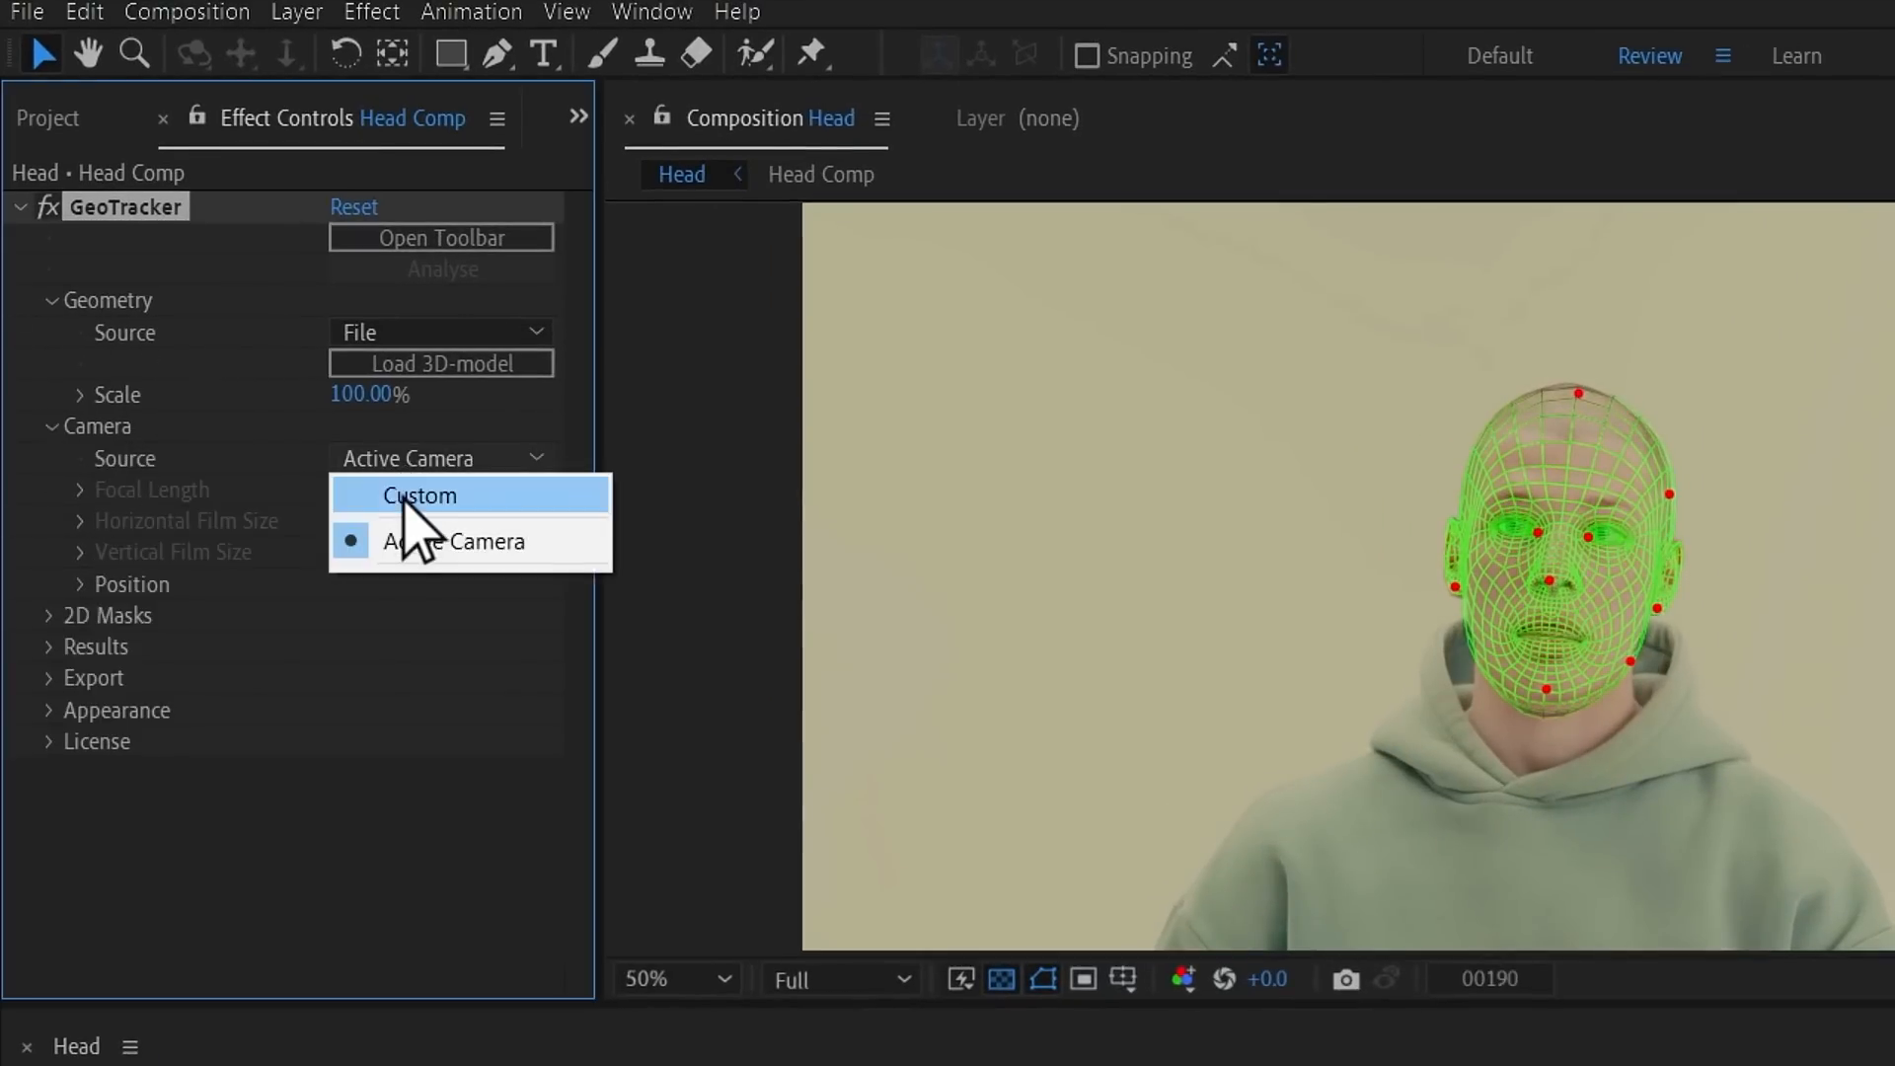
Set the GeoTracker Camera Source to Custom.
{"action": "left_click", "coordinate": [420, 495]}
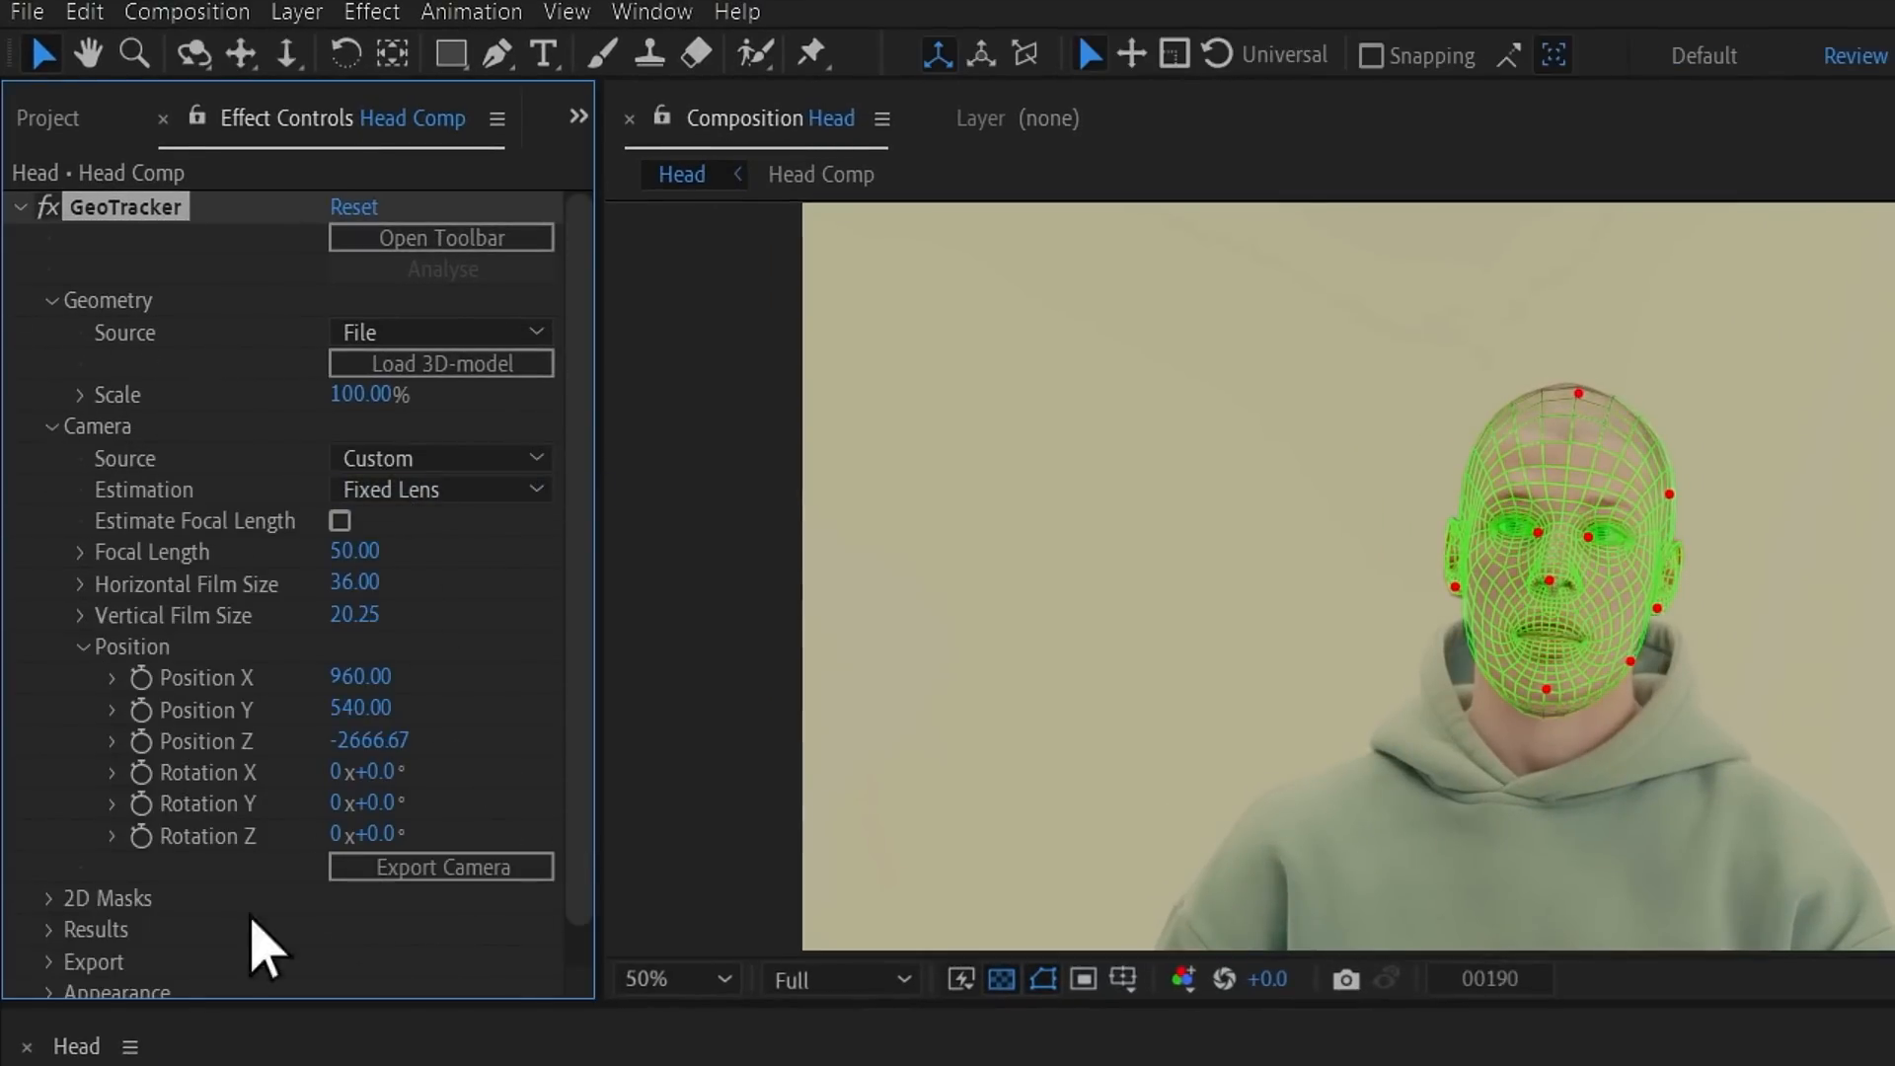